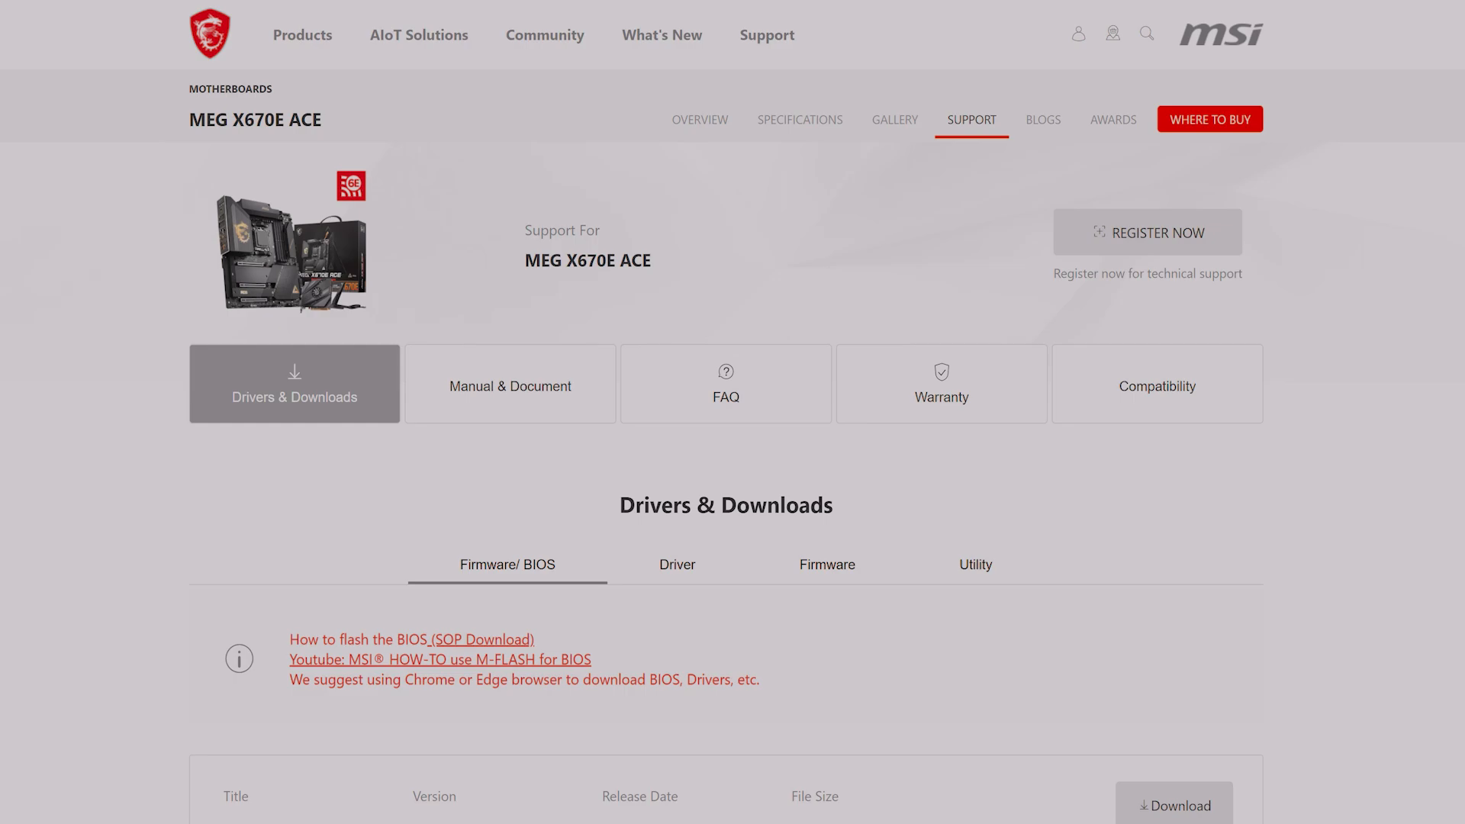
Step: Reach DDR Options via Settings > Advanced > AMD Overclocking > DDR and Infinity Fabric, showing DDR5 Nitro Mode enabled
scroll("down", 3)
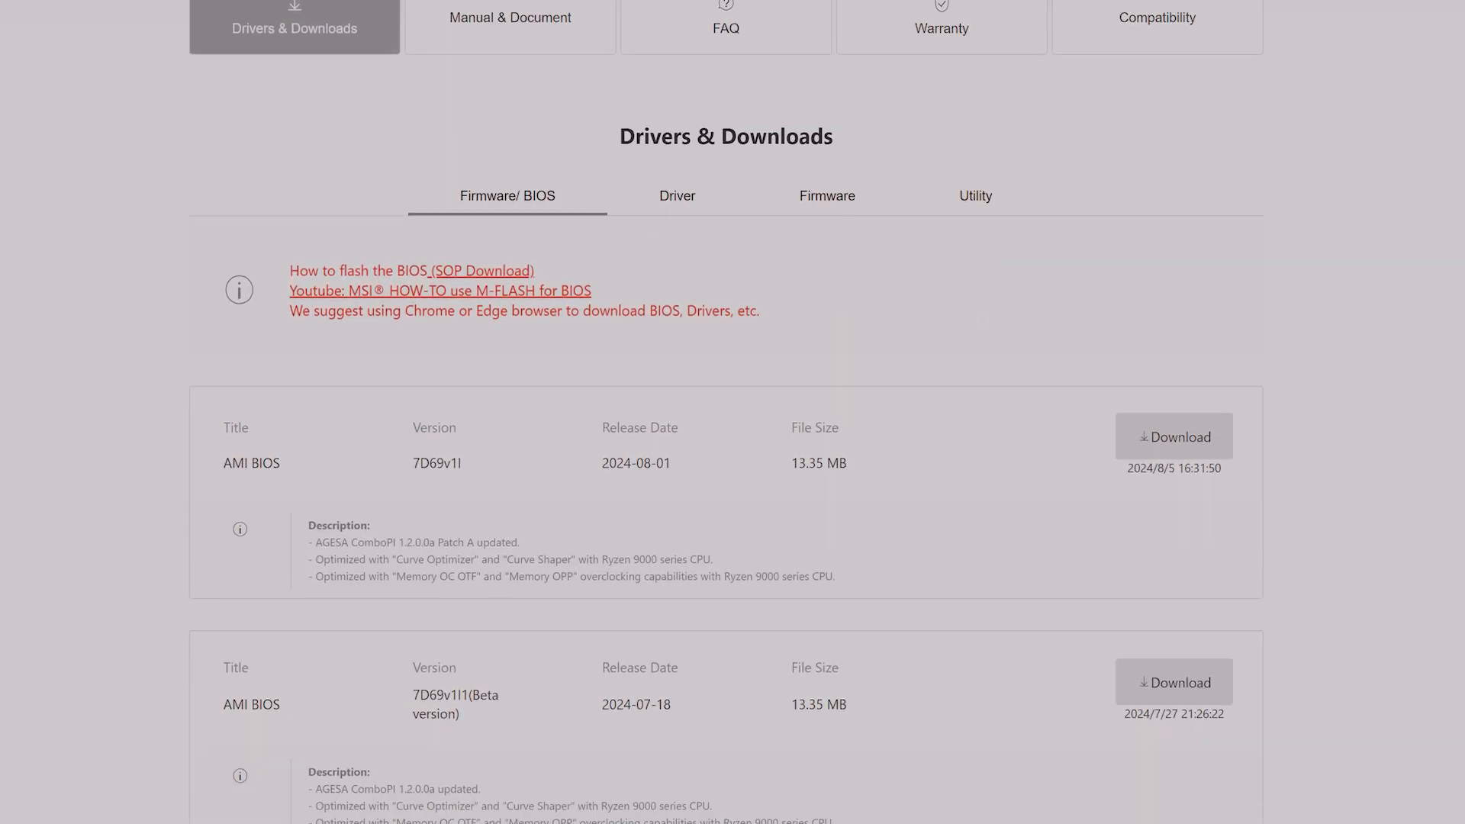
scroll("down", 3)
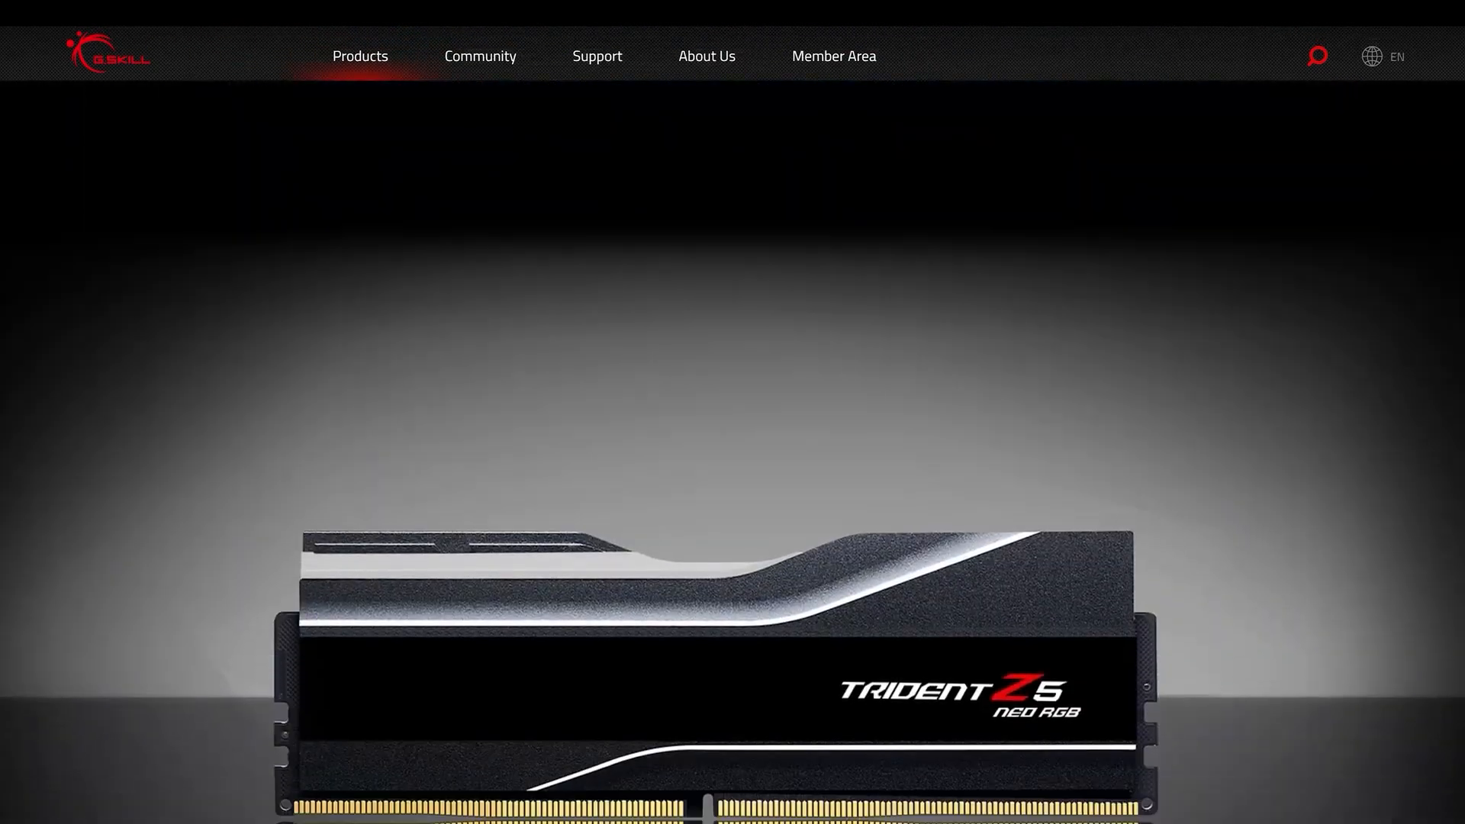
scroll("down", 3)
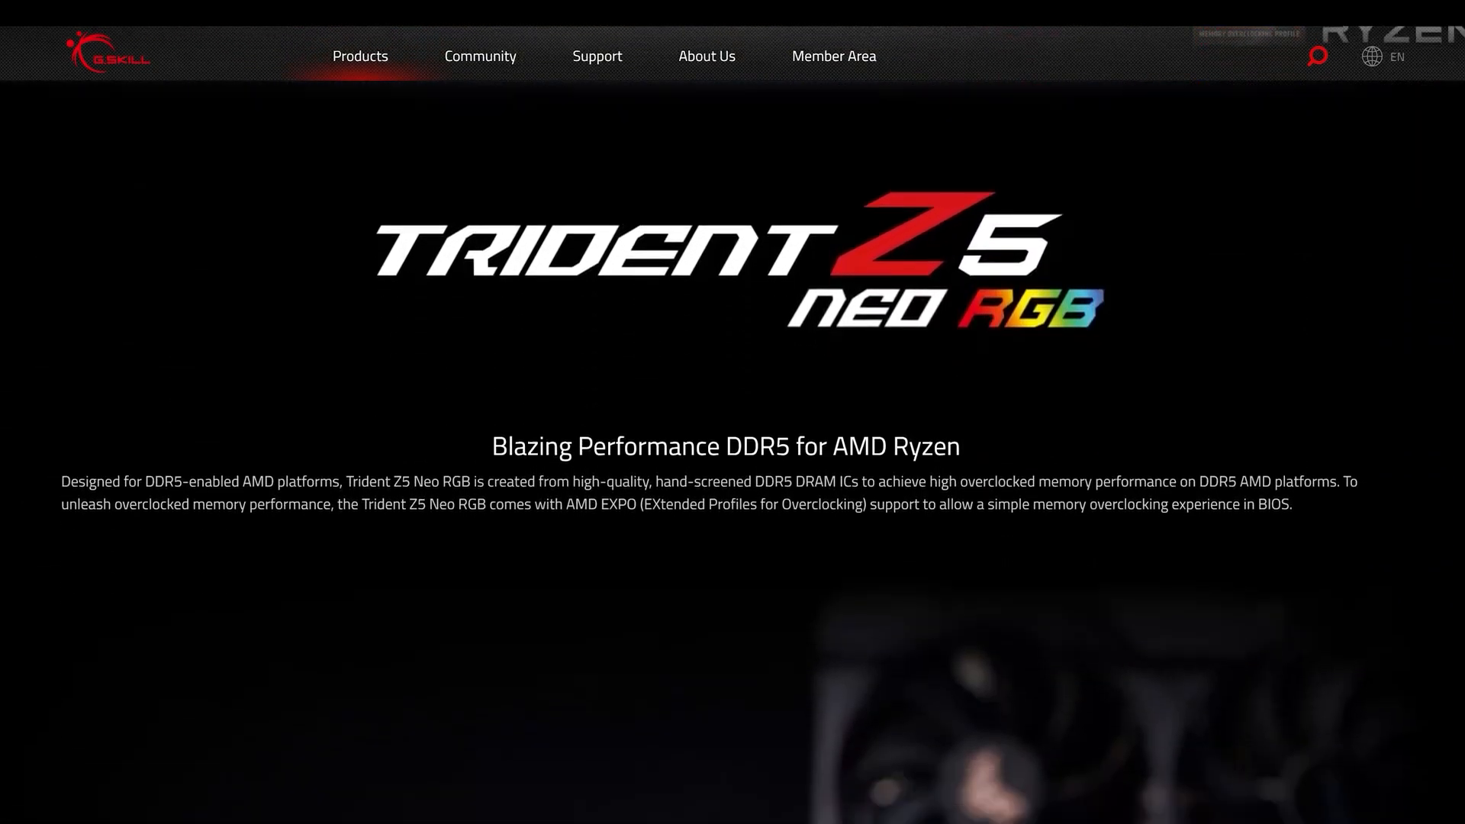
scroll("down", 3)
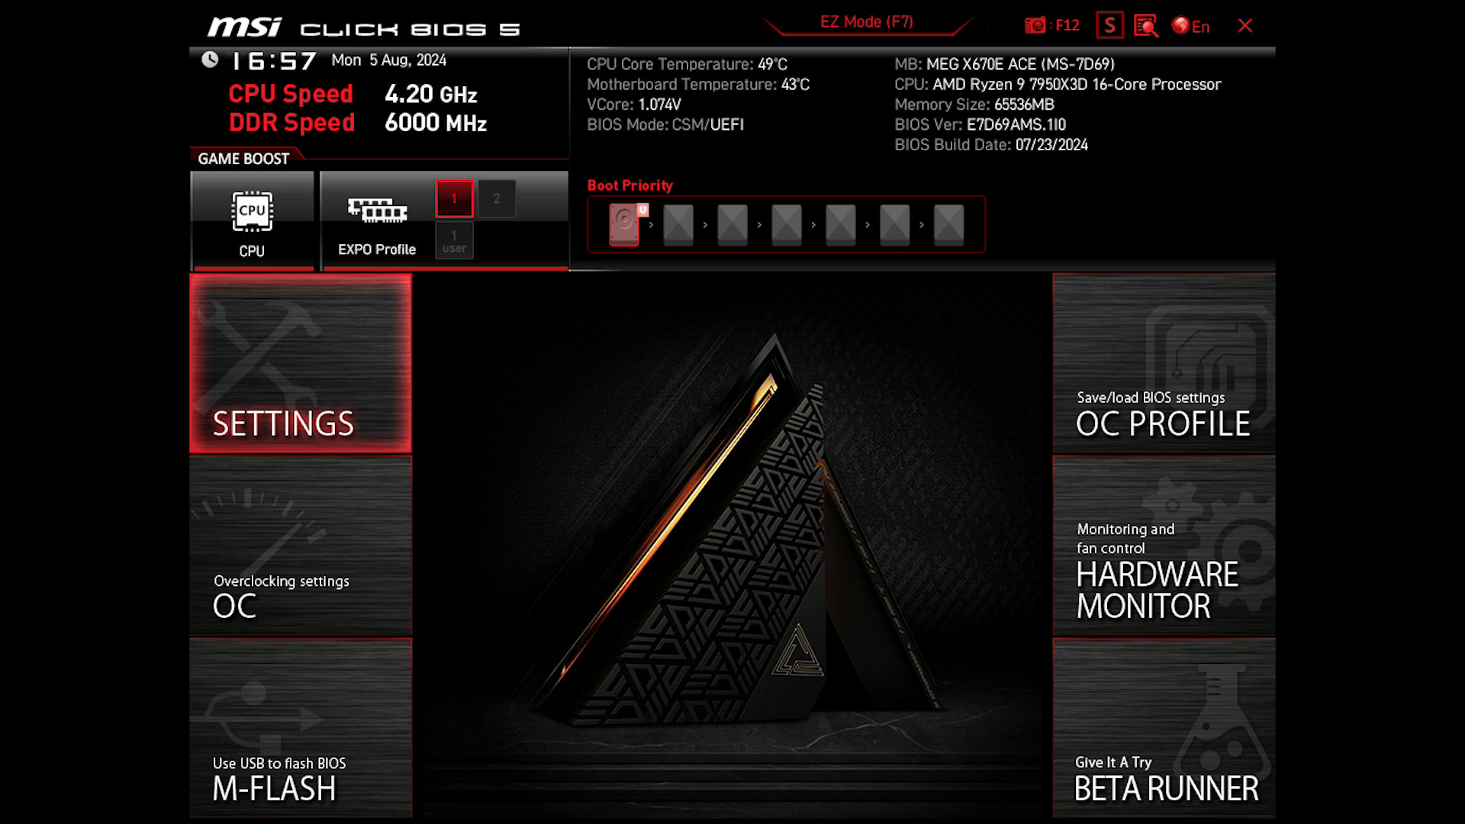
left_click(299, 365)
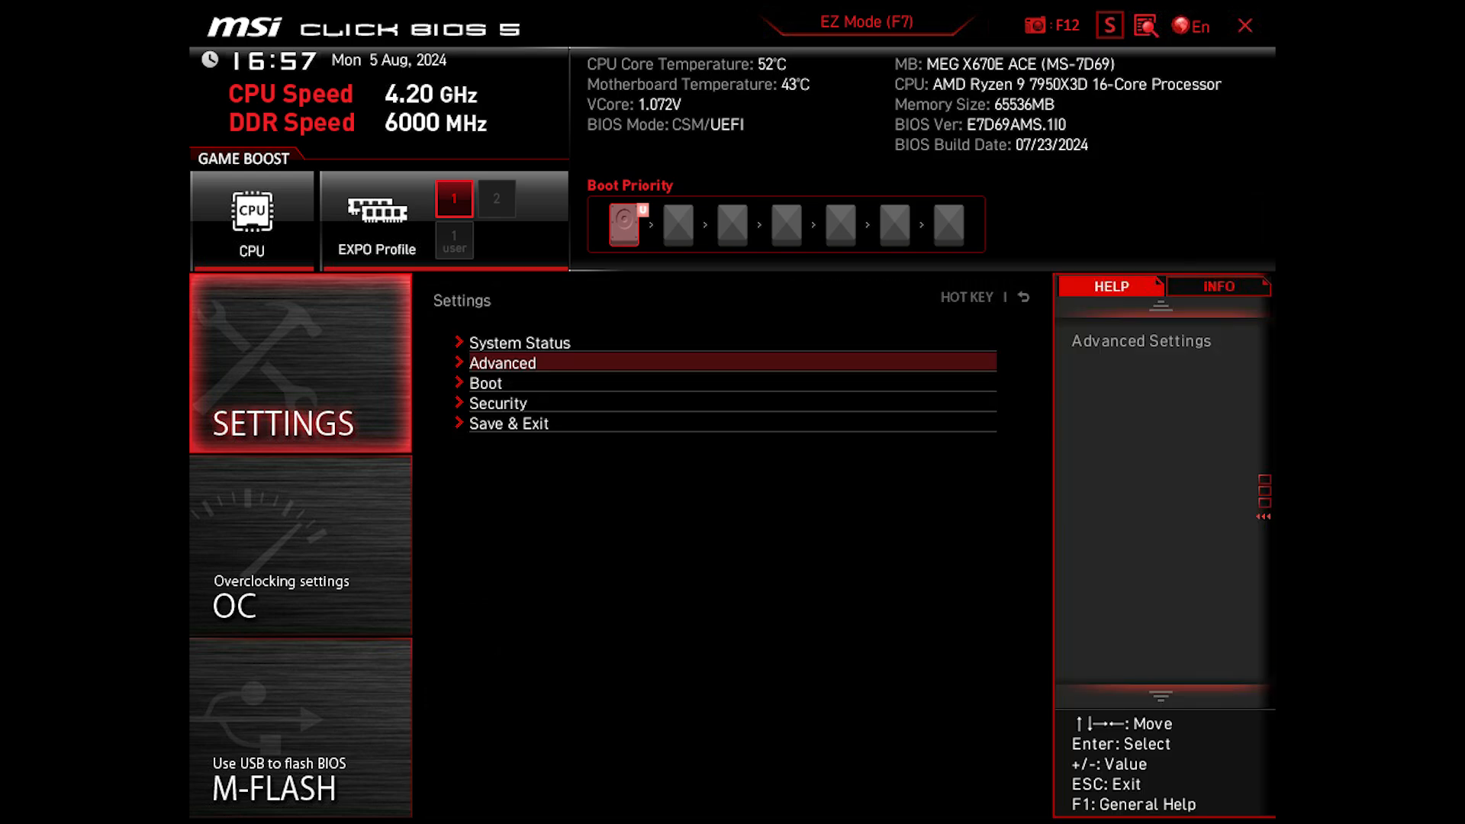
left_click(502, 363)
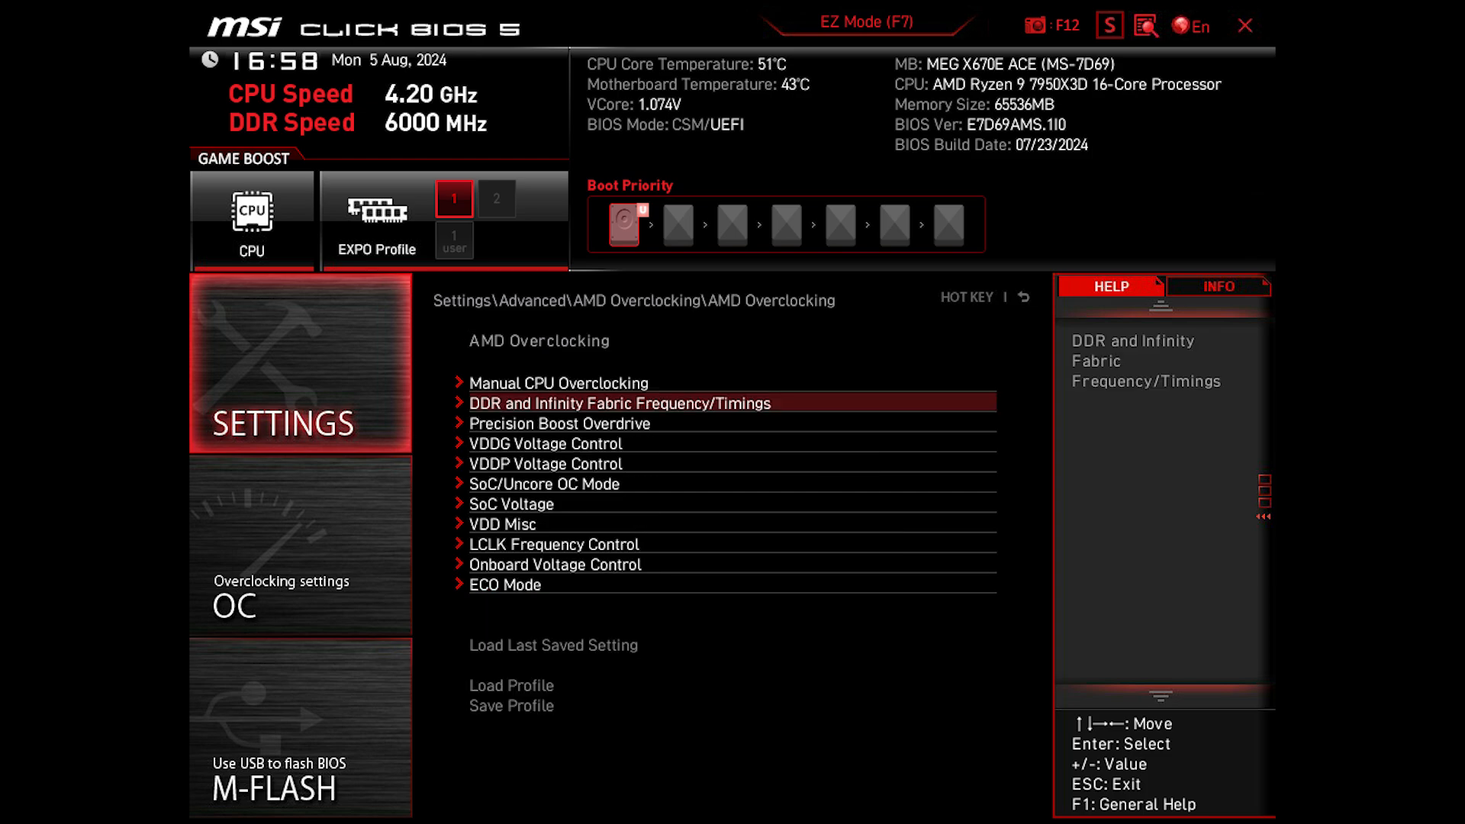
left_click(618, 403)
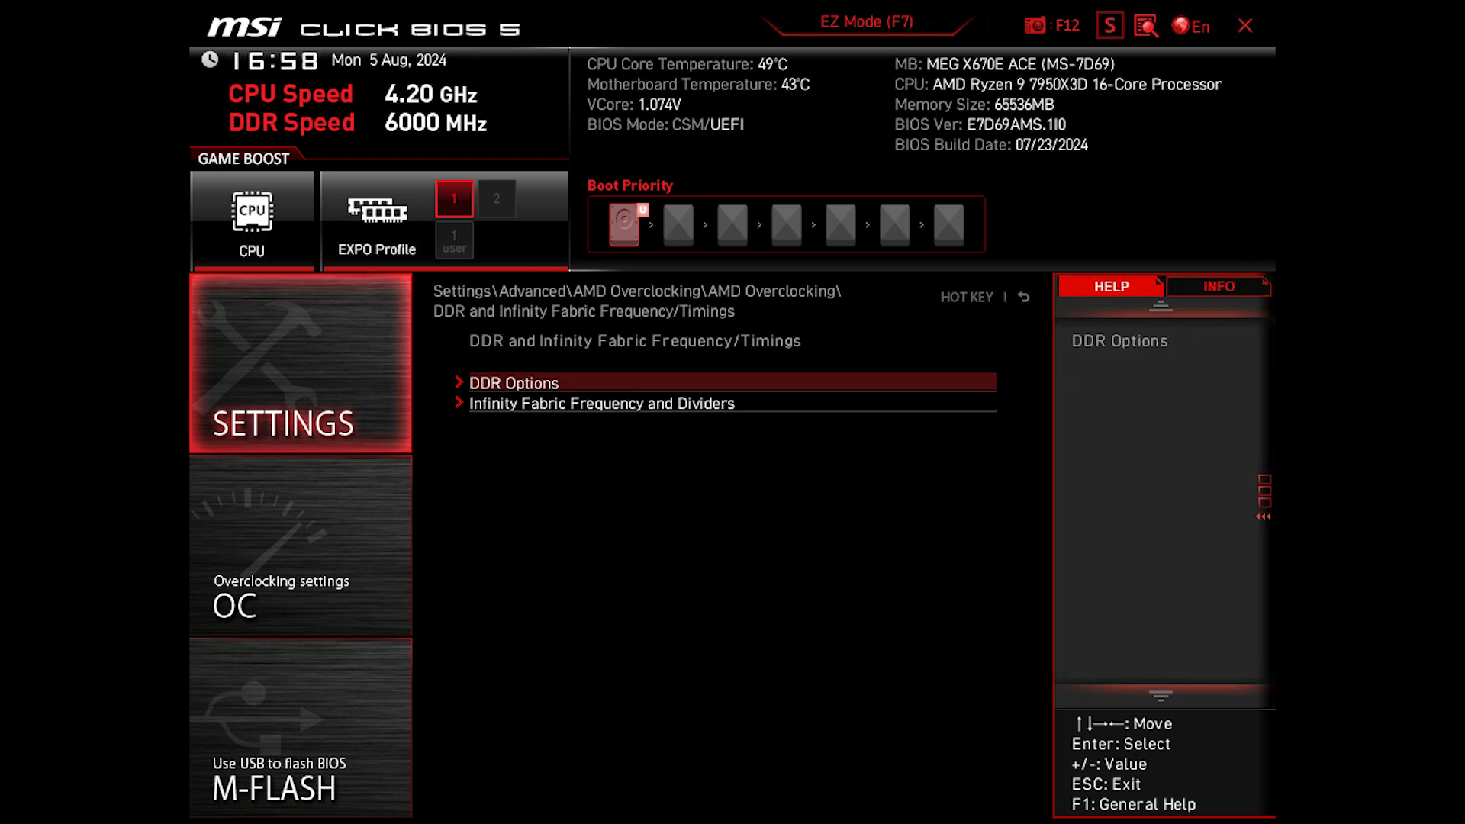
left_click(513, 382)
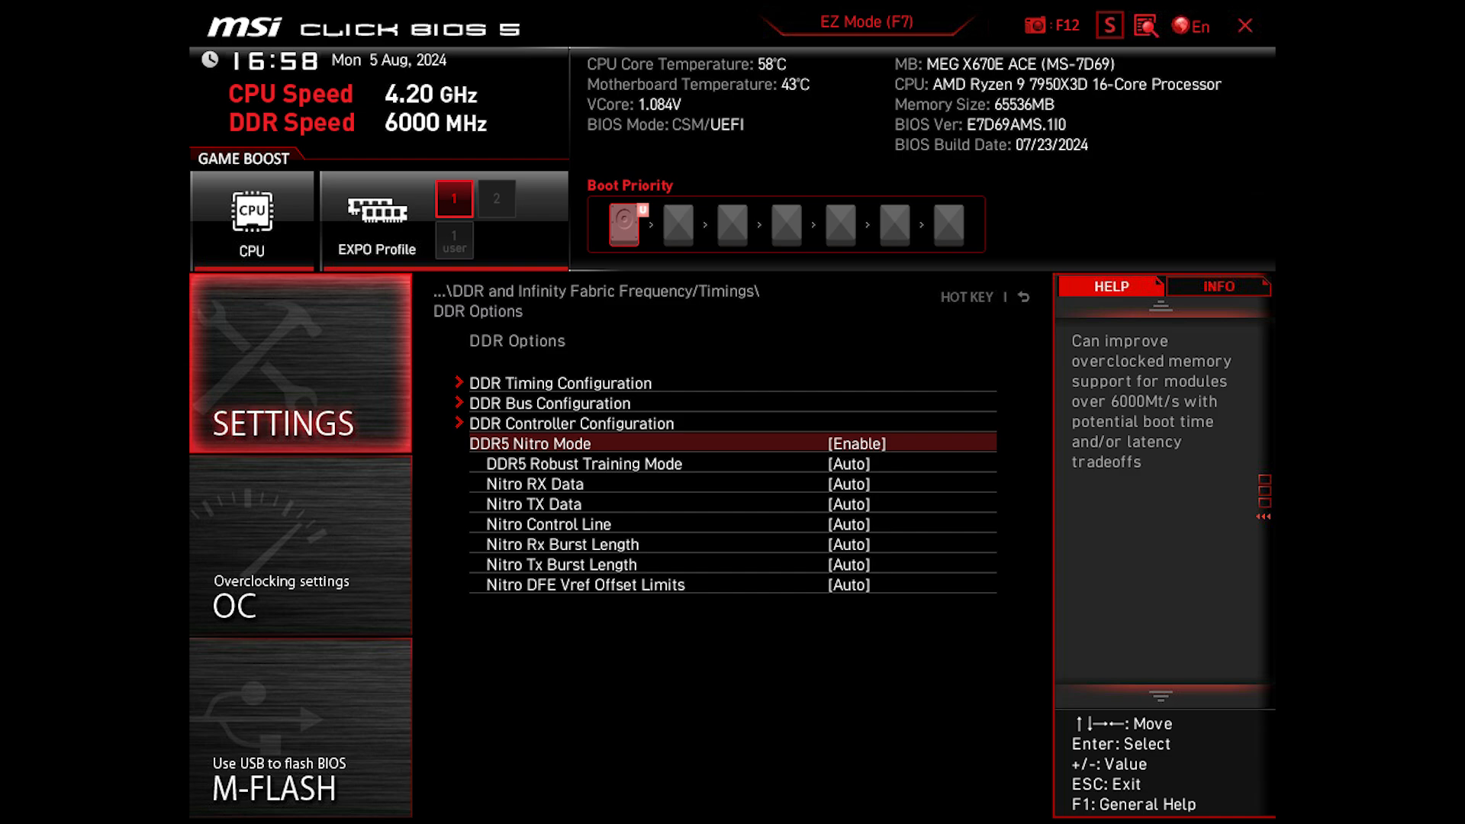
Step: Switch to the OC page listing EXPO enabled at DDR5-6000
left_click(850, 443)
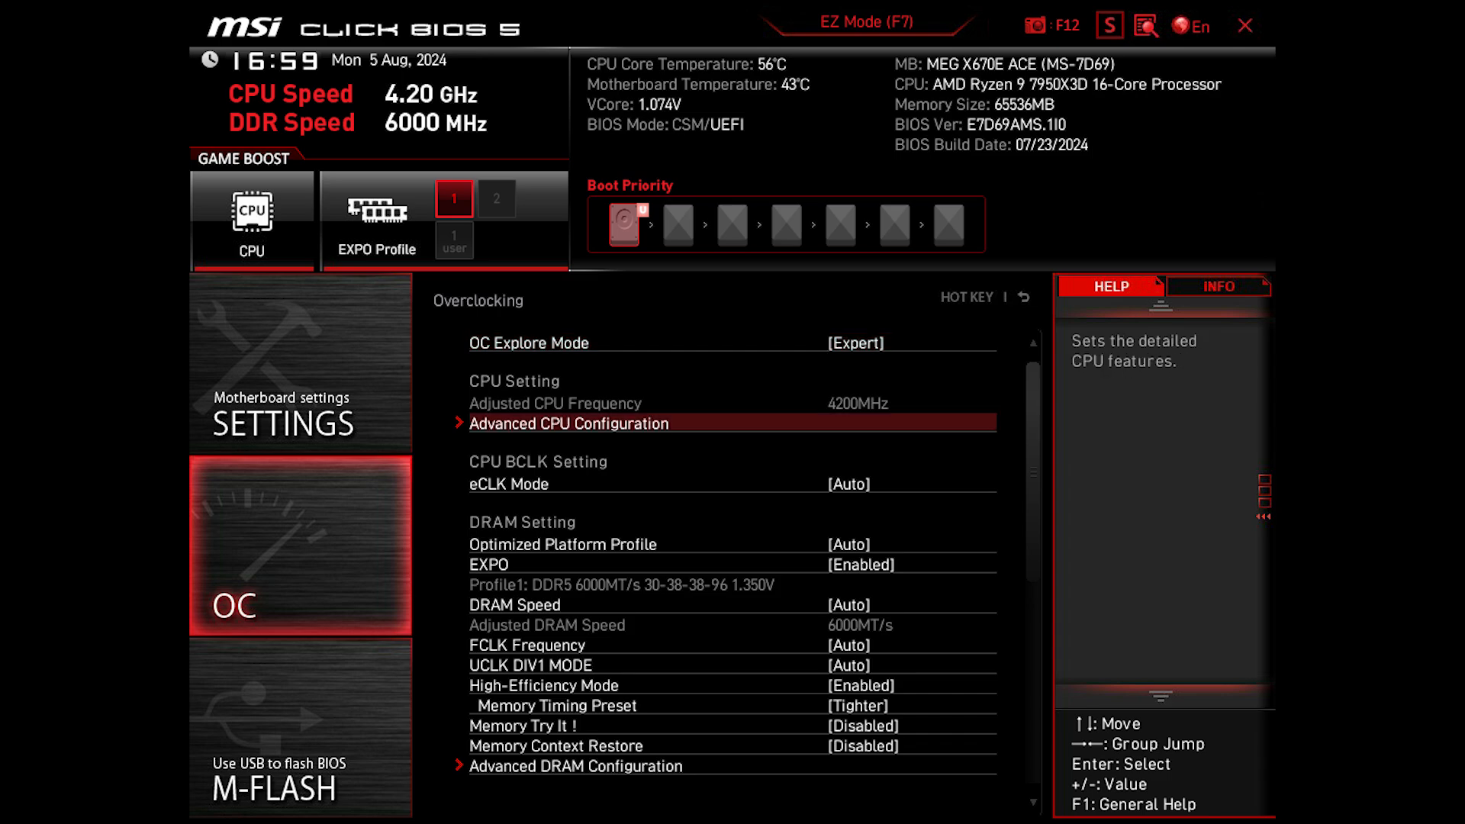
Step: Reach Precision Boost Overdrive (Advanced, 10X scalar, 200 MHz override) and its Curve Optimizer entry
left_click(567, 423)
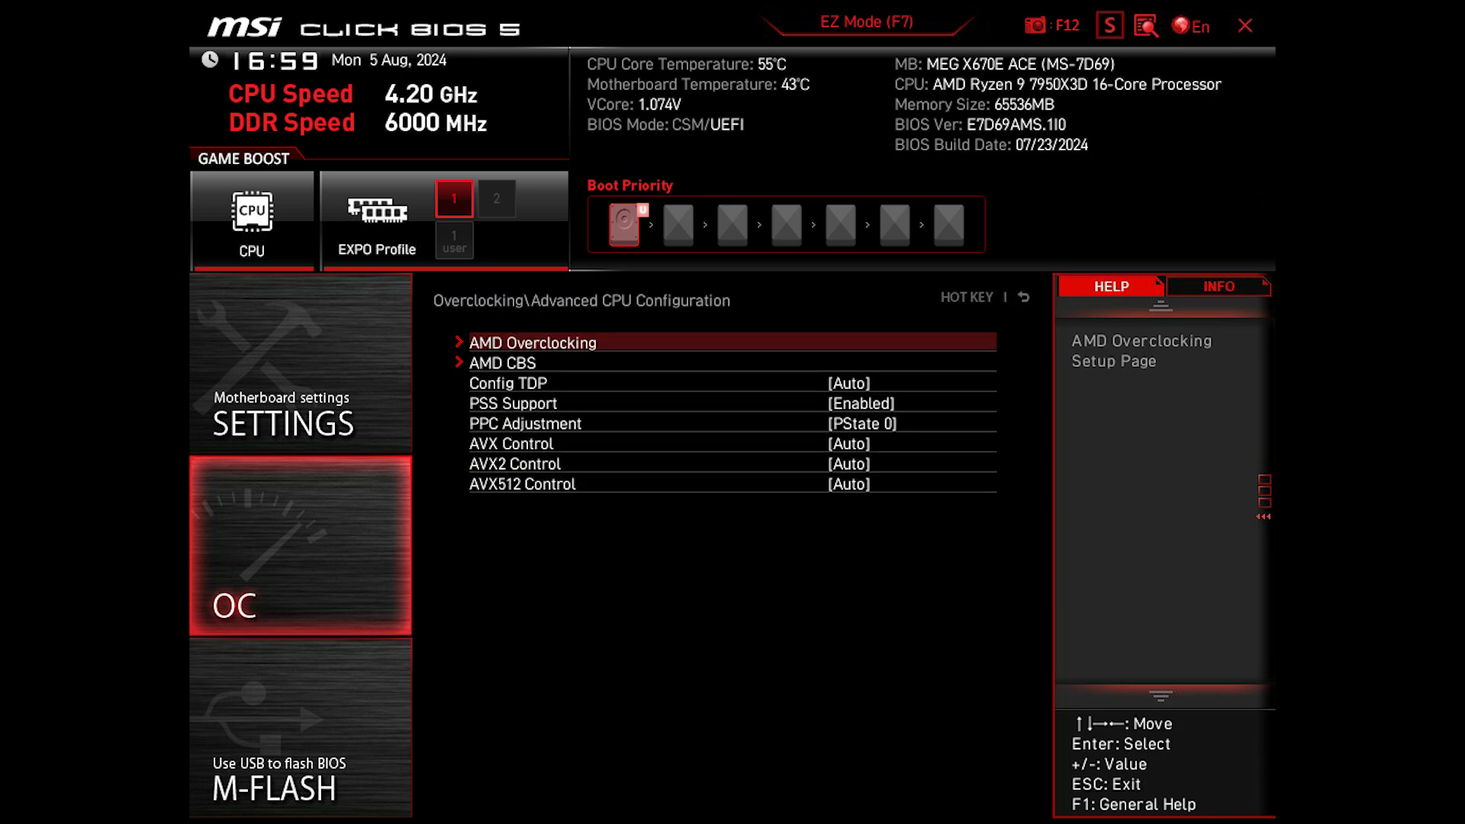
left_click(532, 342)
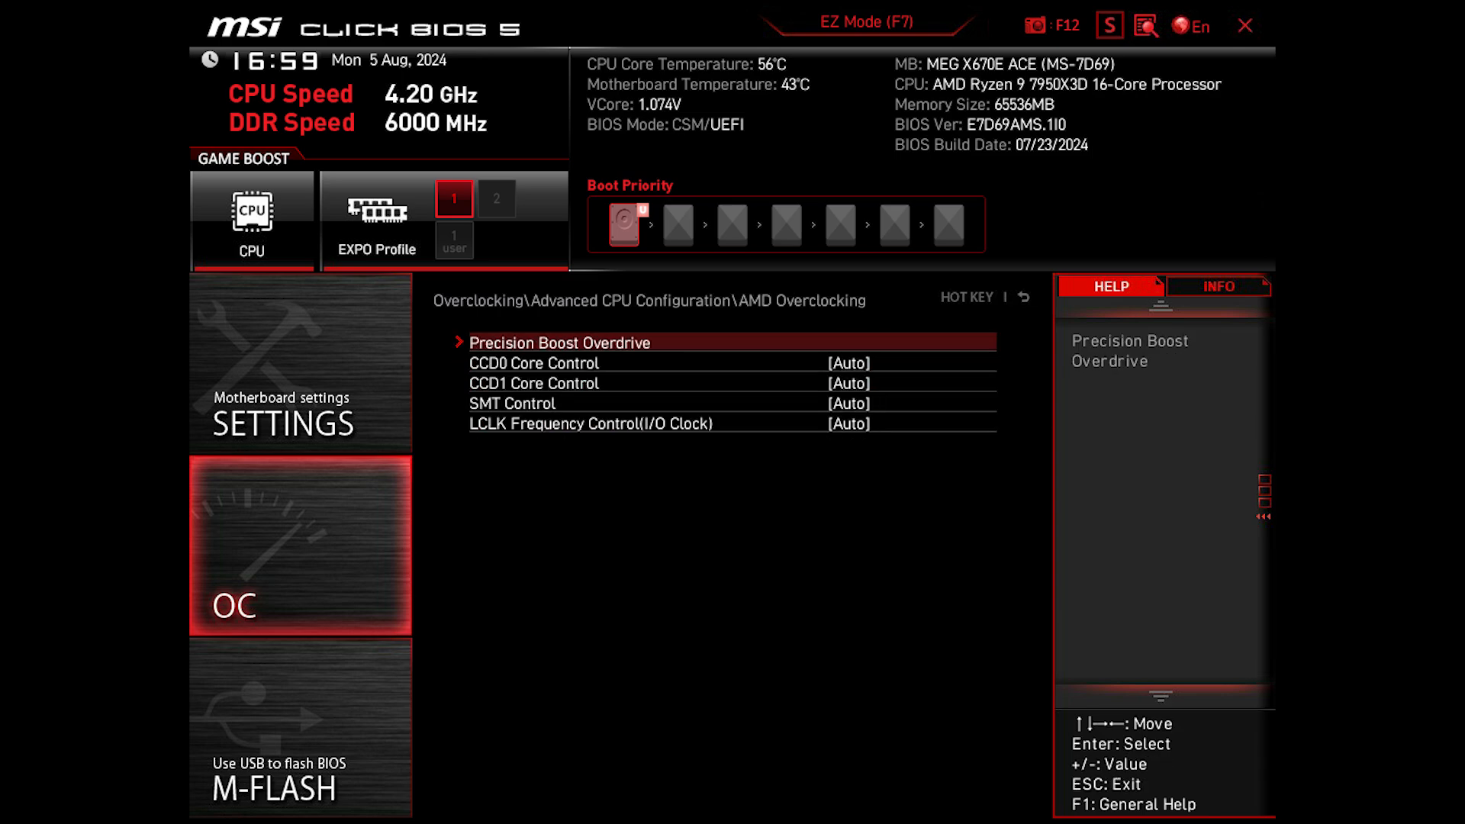
left_click(559, 342)
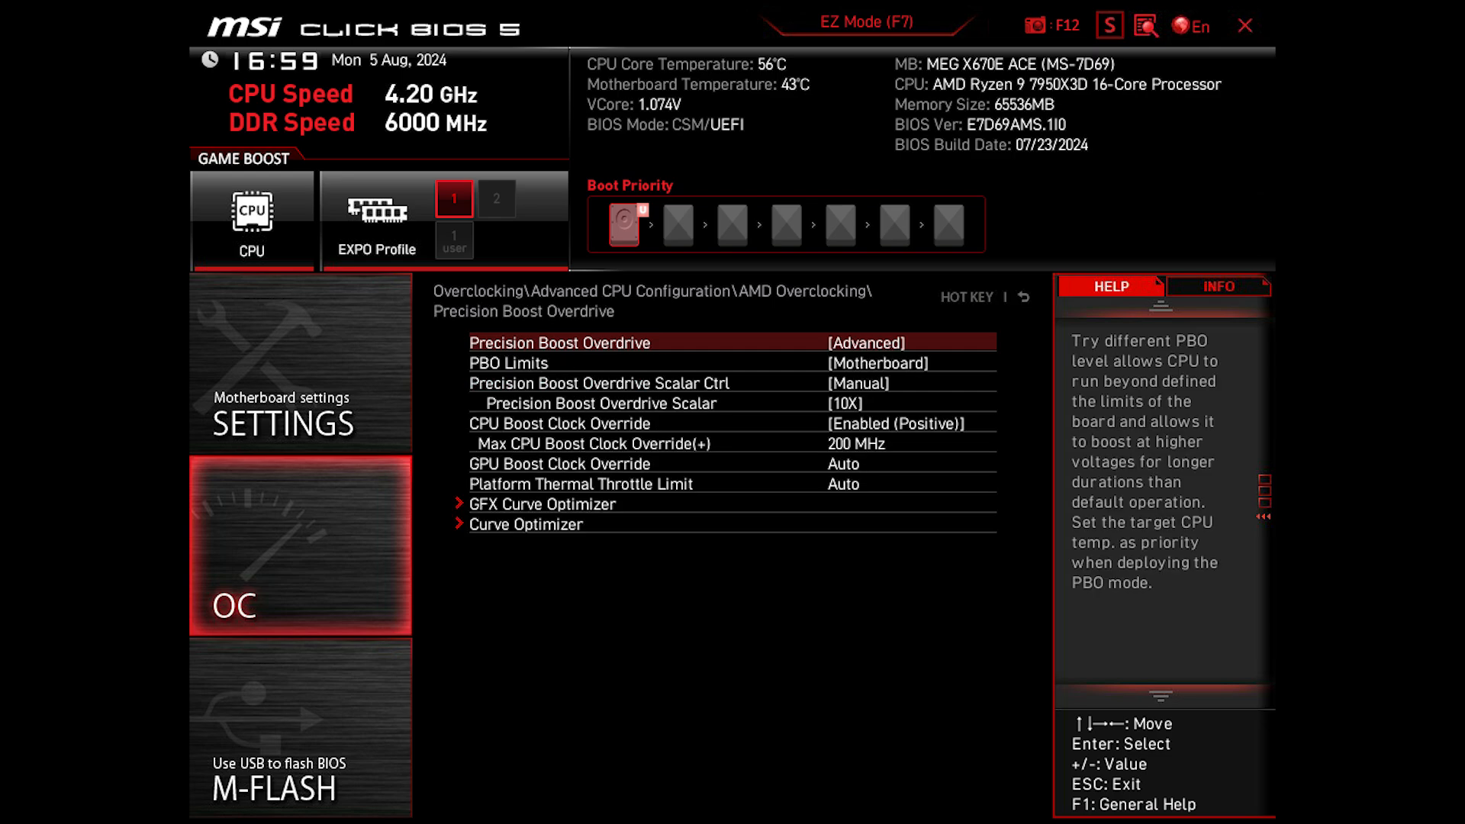
key("Down")
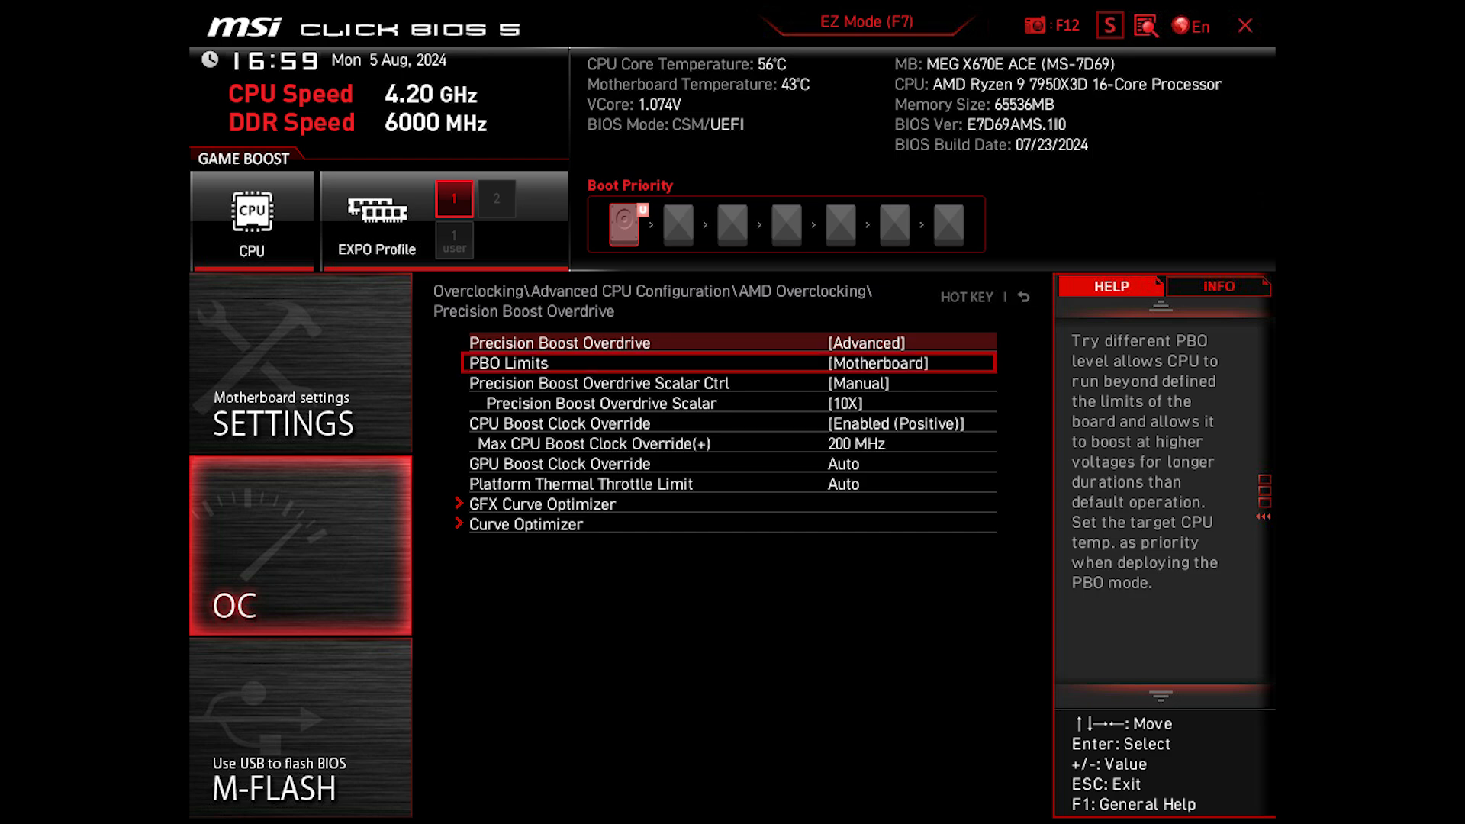
key("Down")
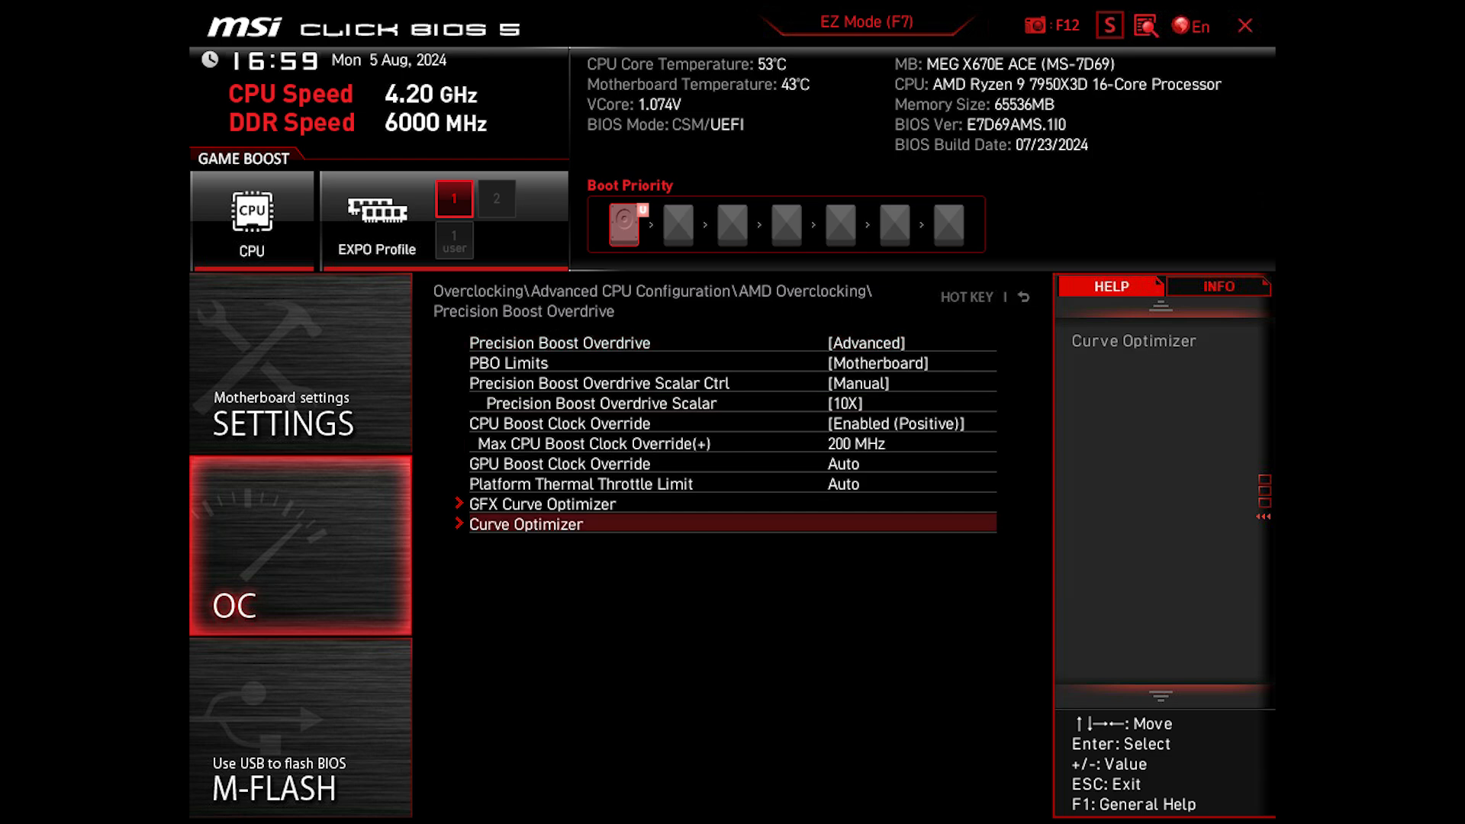
left_click(551, 523)
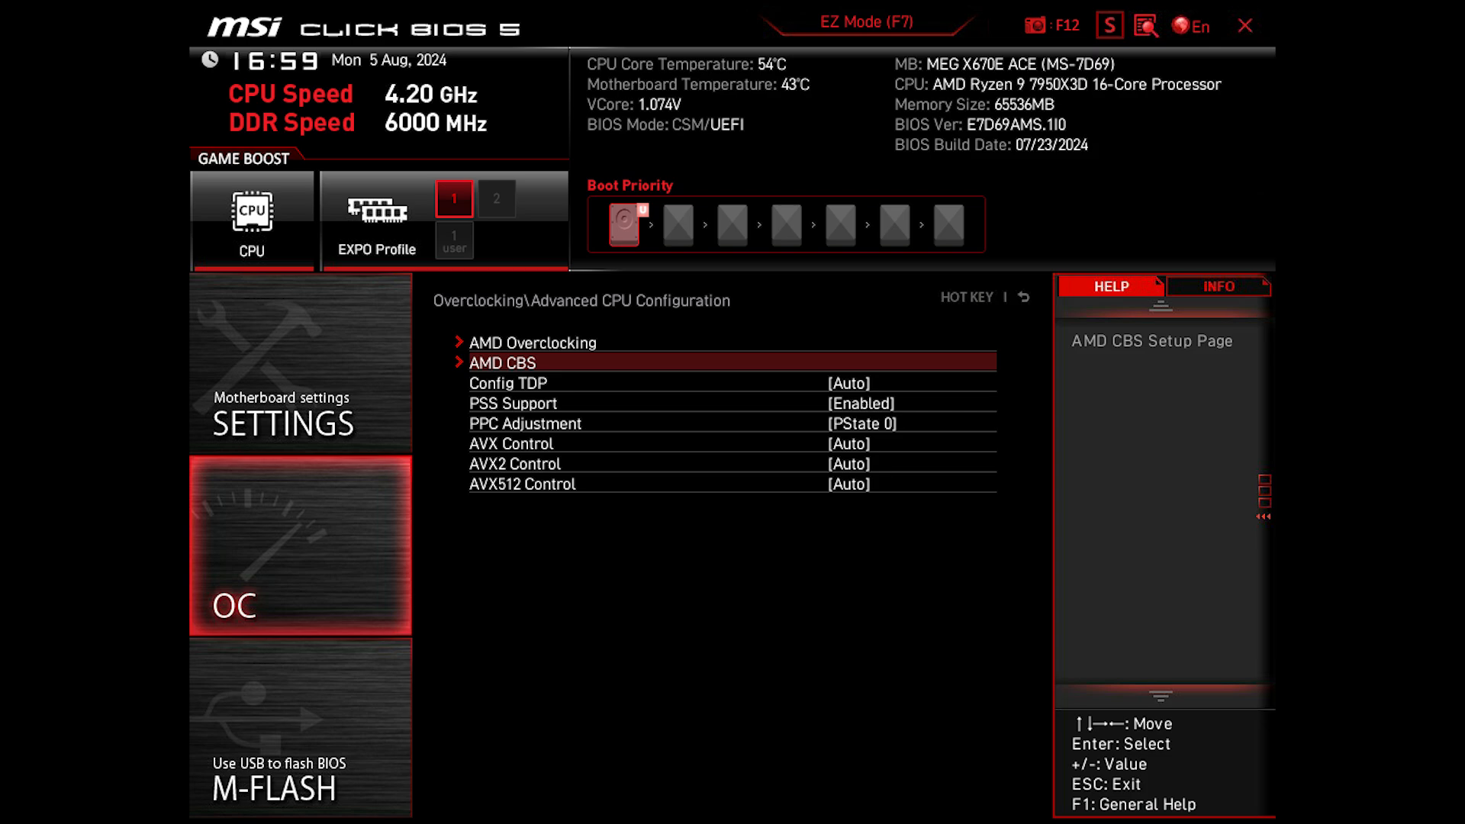
Step: Enter AMD CBS, where CPPC Dynamic Preferred Cores and SMU common options read Auto
left_click(501, 364)
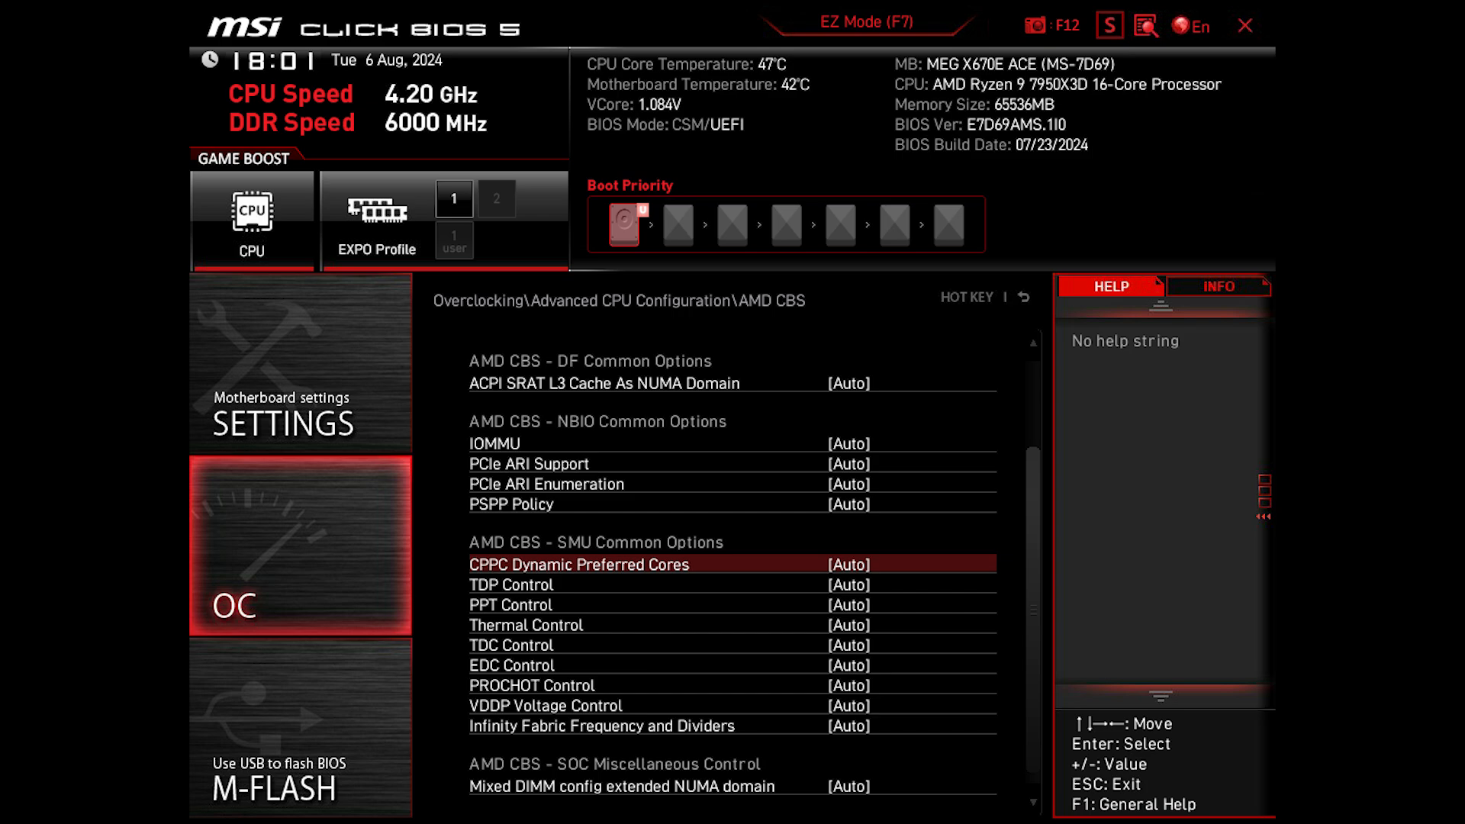
Step: Leave AMD CBS for the OC page's DRAM Setting section showing Optimized Platform Profile at Auto
left_click(576, 563)
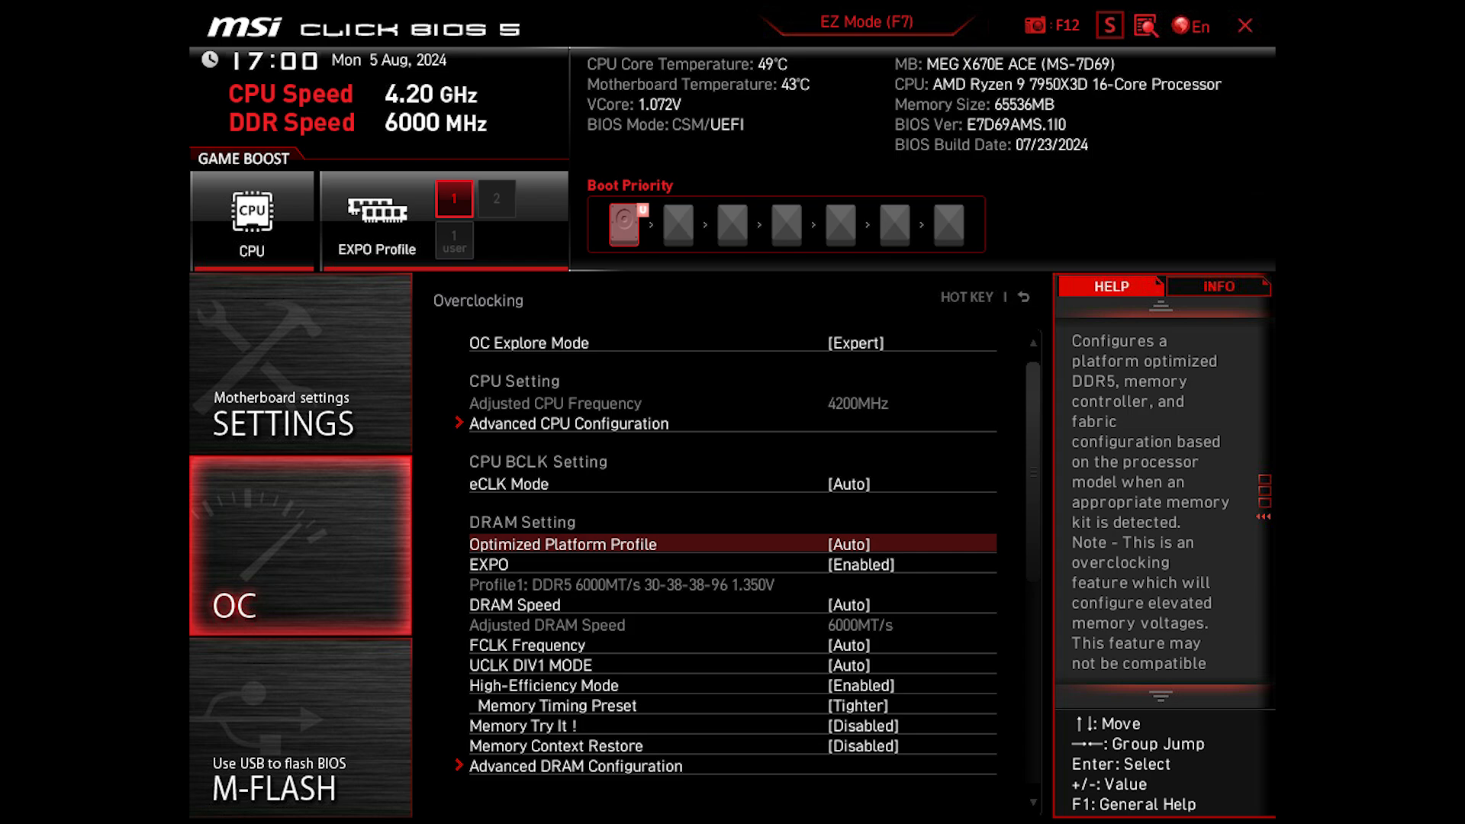
Step: Choose the Hynix 16GB DDR6000 Optimized Platform Profile and dismiss its change summary with 1.800V VPP
left_click(563, 544)
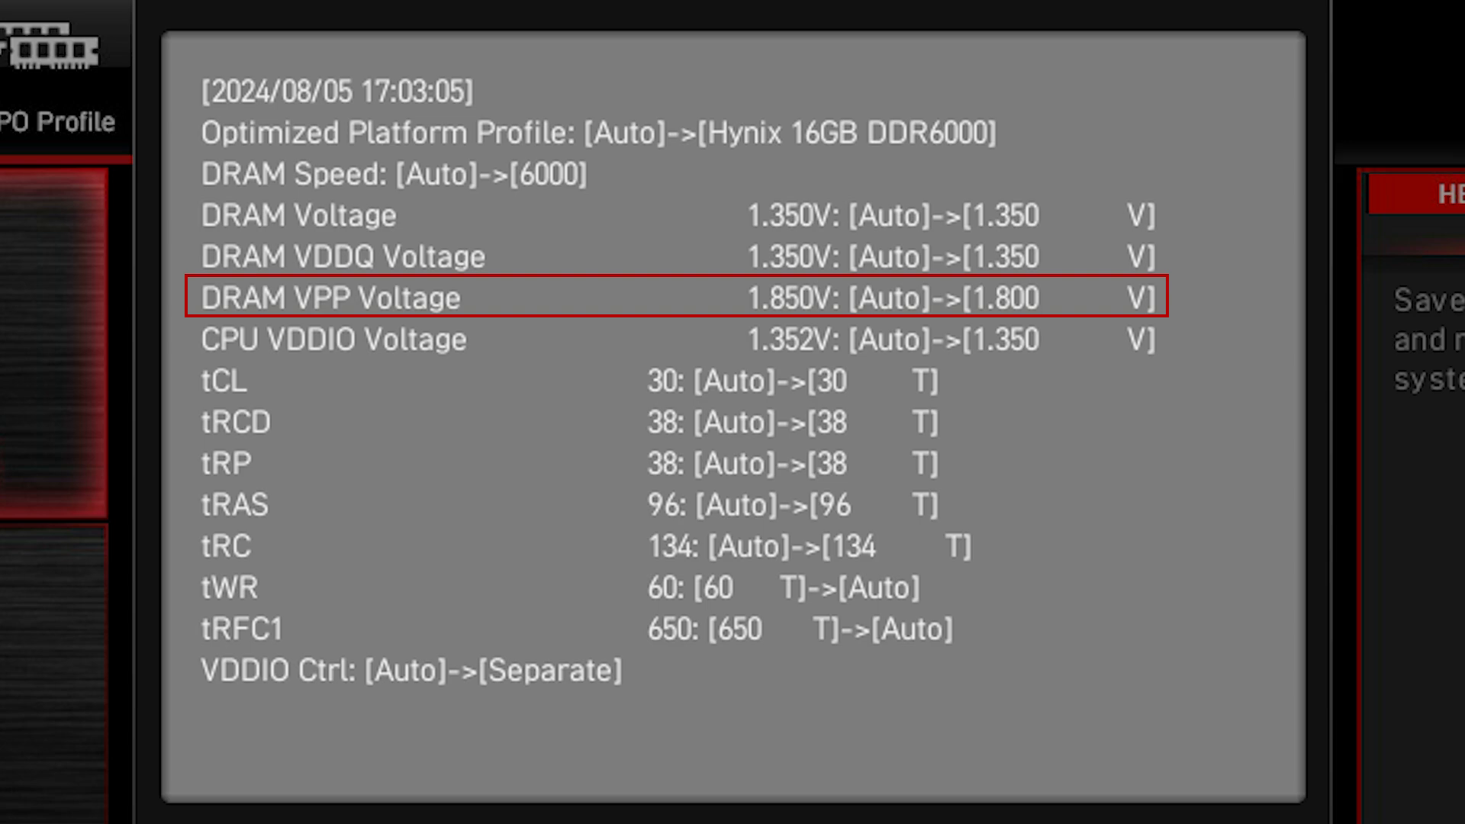
key("Down")
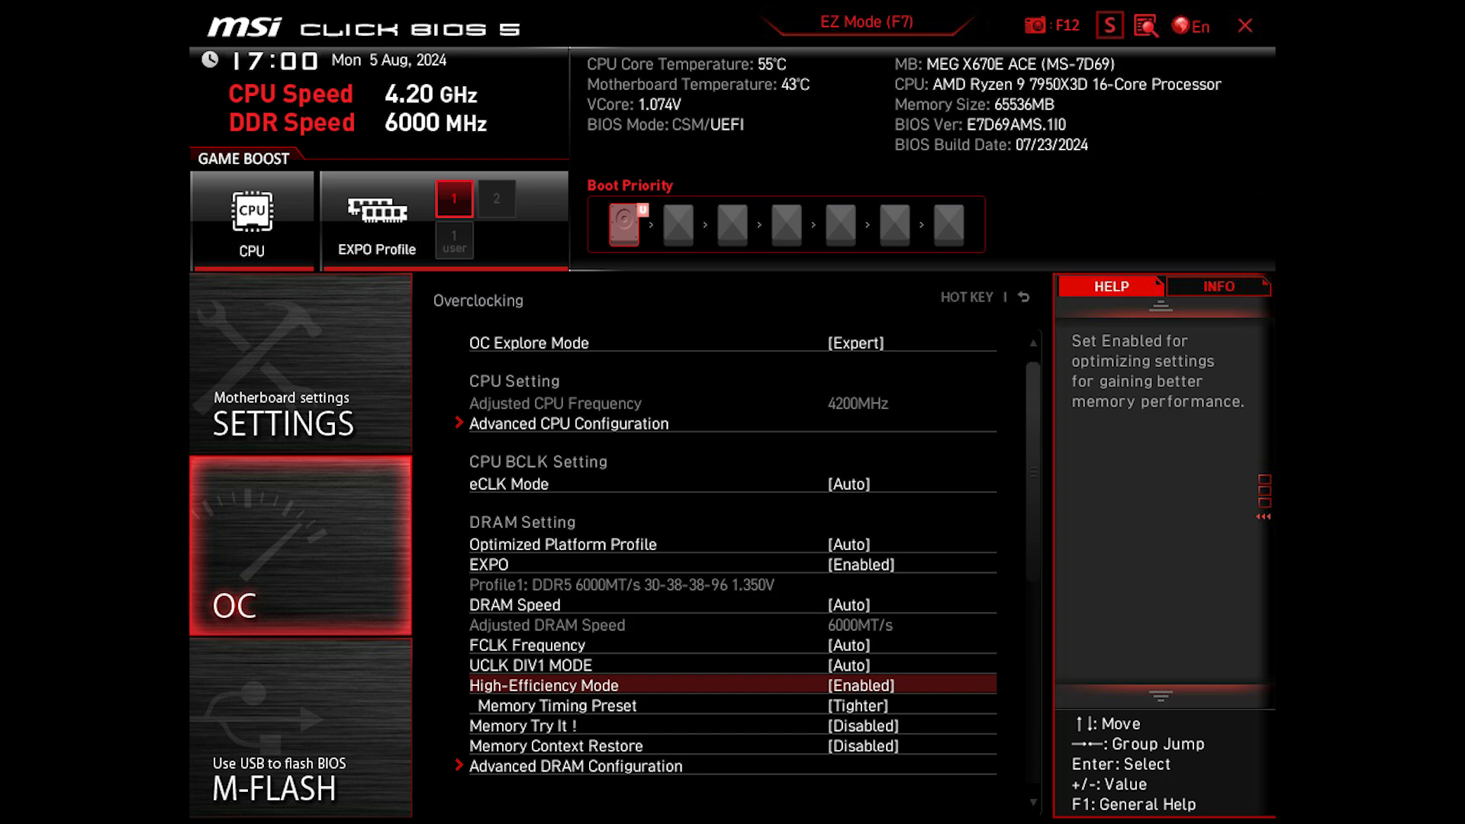
Step: Bring up the Memory Context Restore option list, currently Disabled with Enabled highlighted
left_click(554, 705)
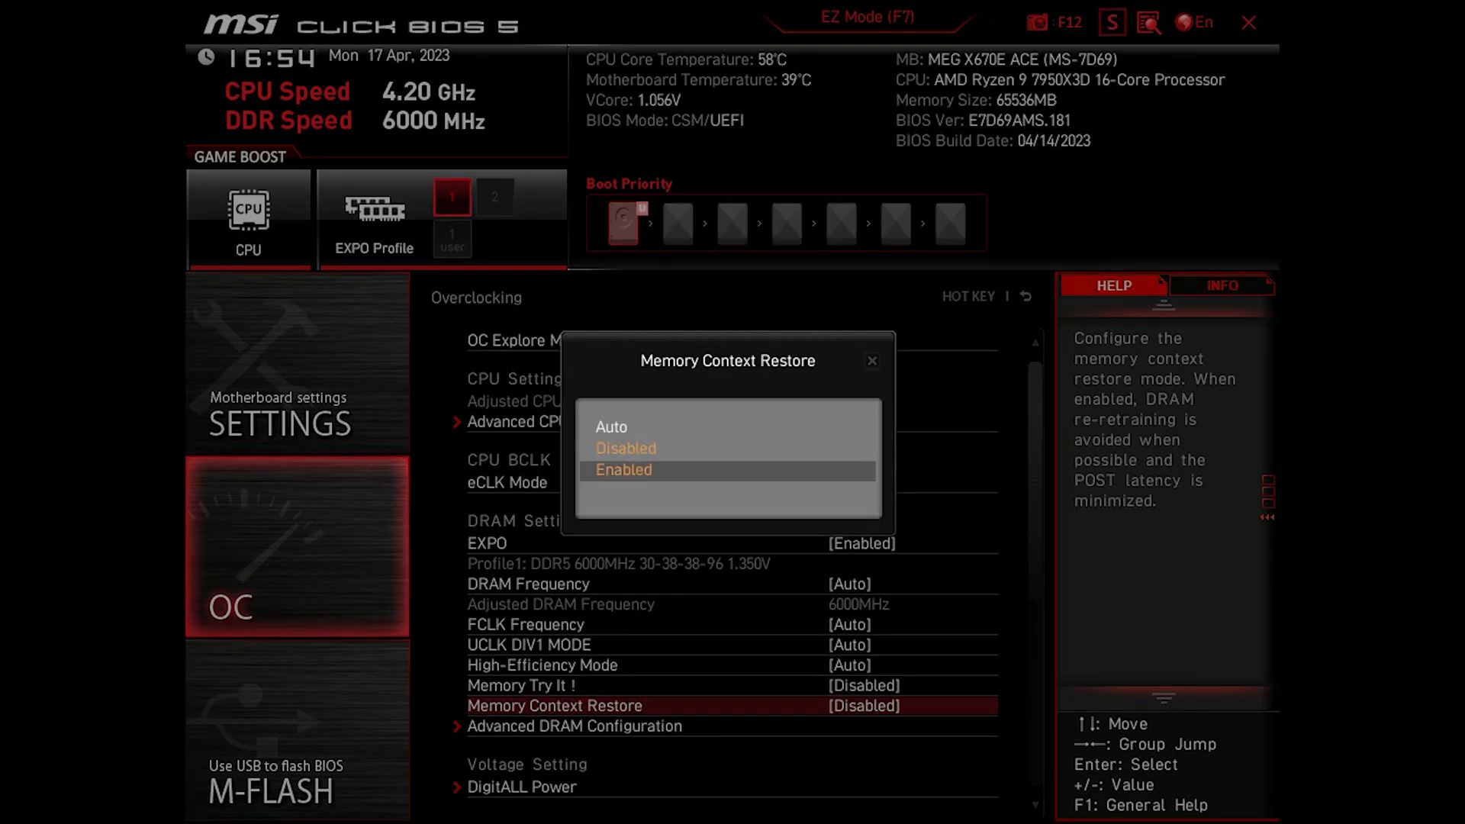
Step: Set Memory Context Restore to Enabled
left_click(622, 470)
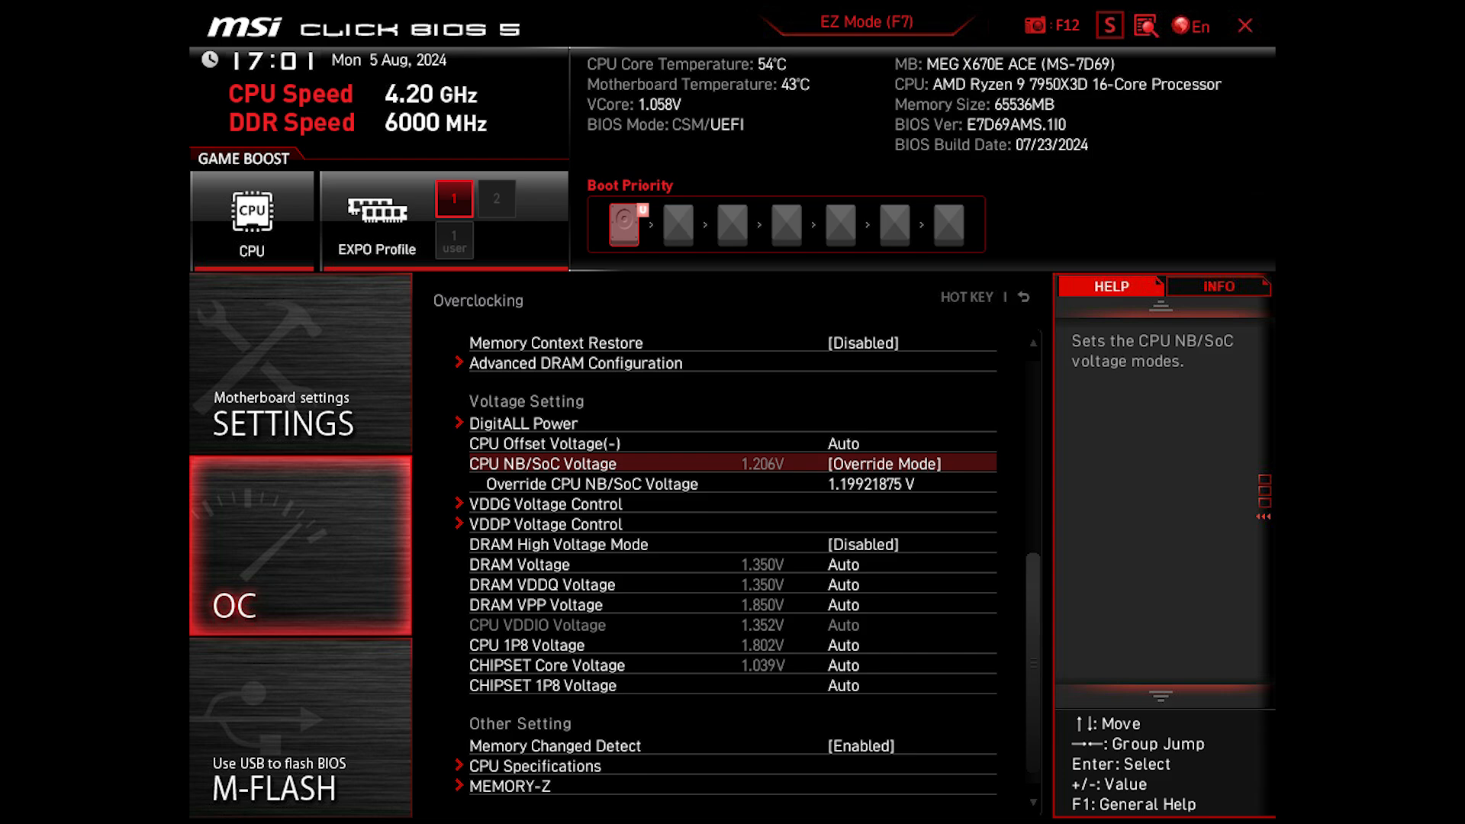
Step: Move to CPU NB/SoC Voltage in Override Mode at about 1.199 V
key("Down")
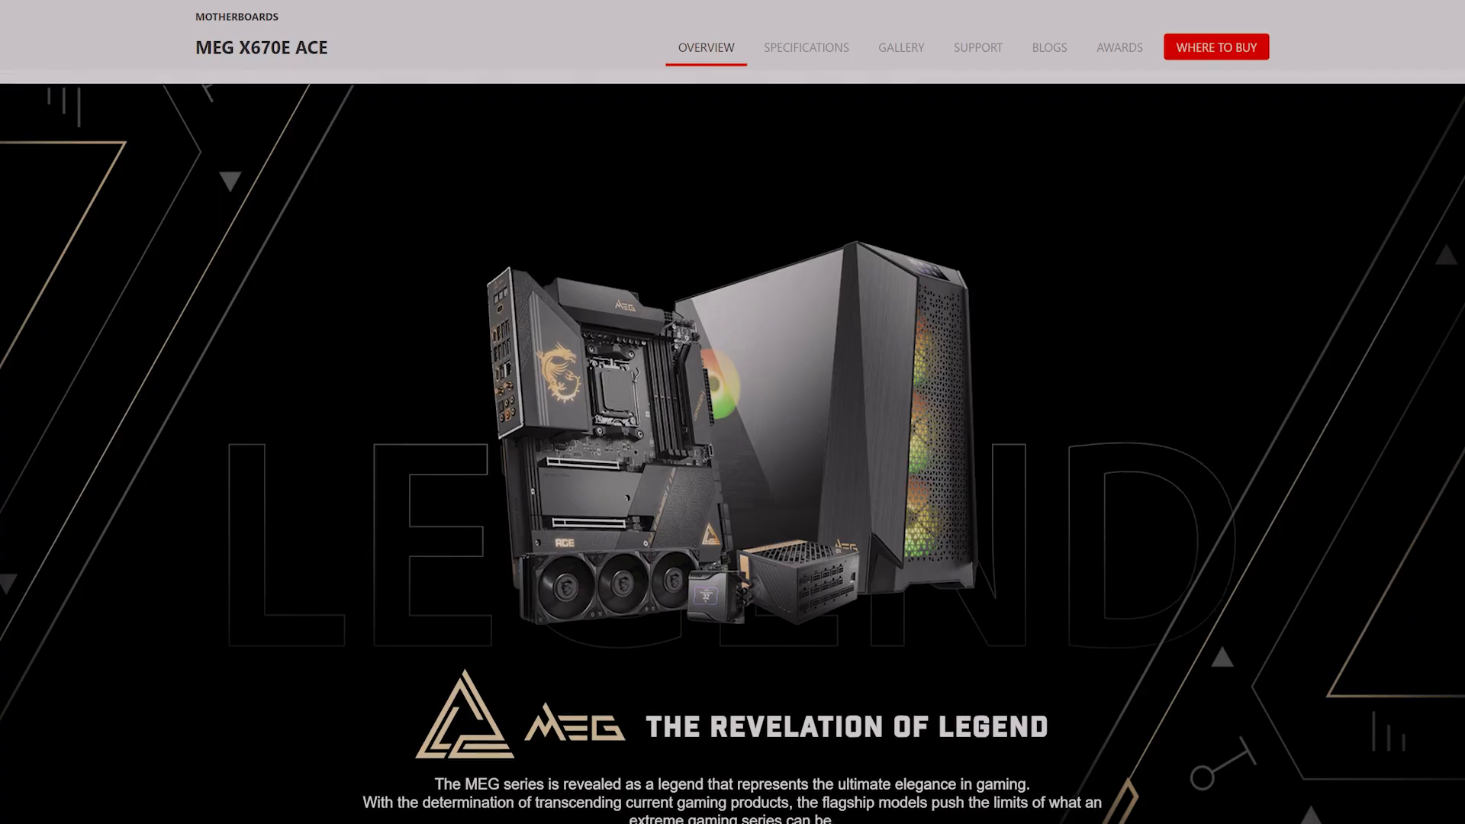
Step: Scroll the MEG X670E ACE overview down past the Cooling Overview section
scroll("down", 3)
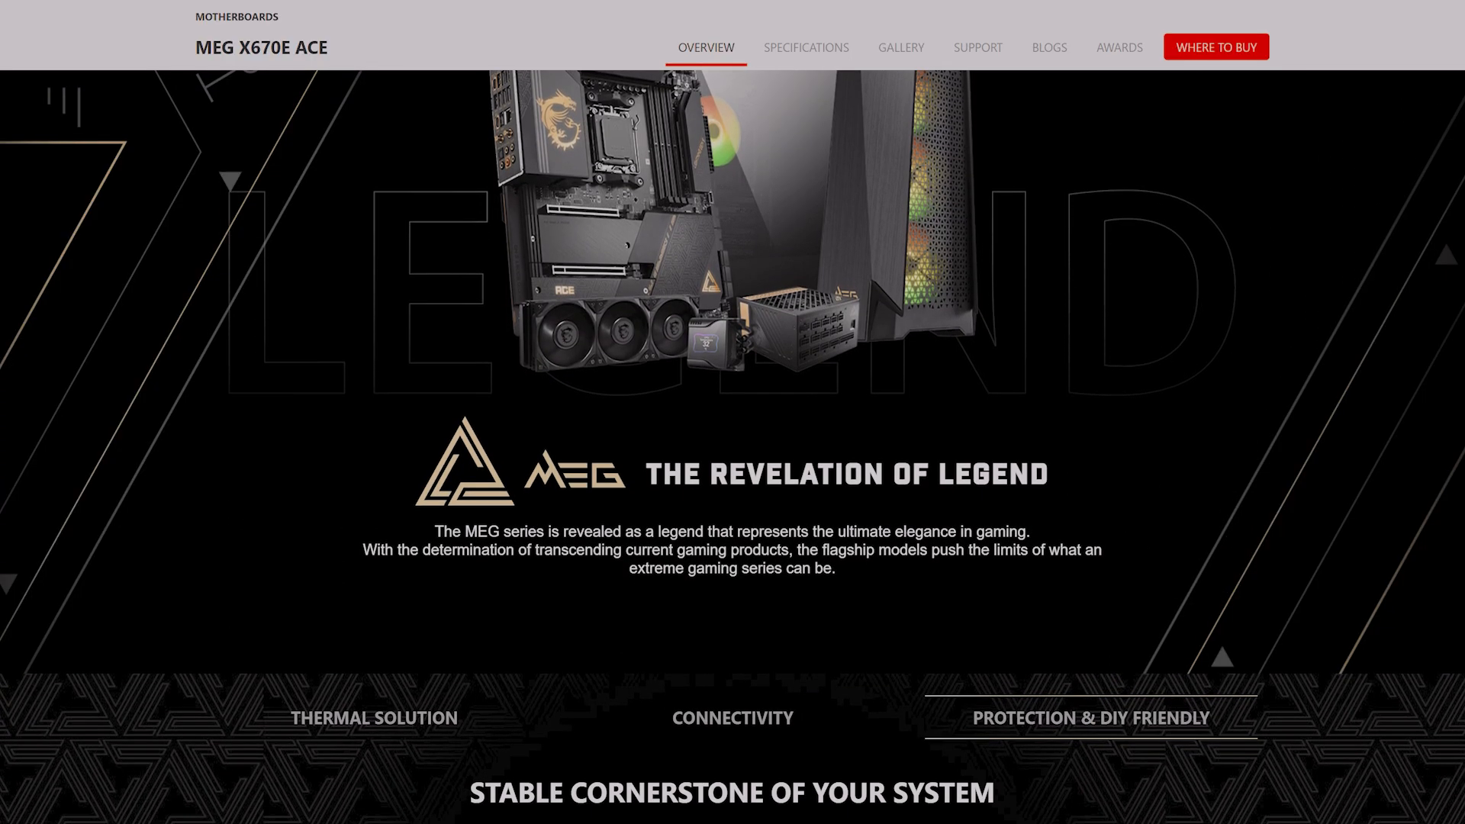
scroll("down", 3)
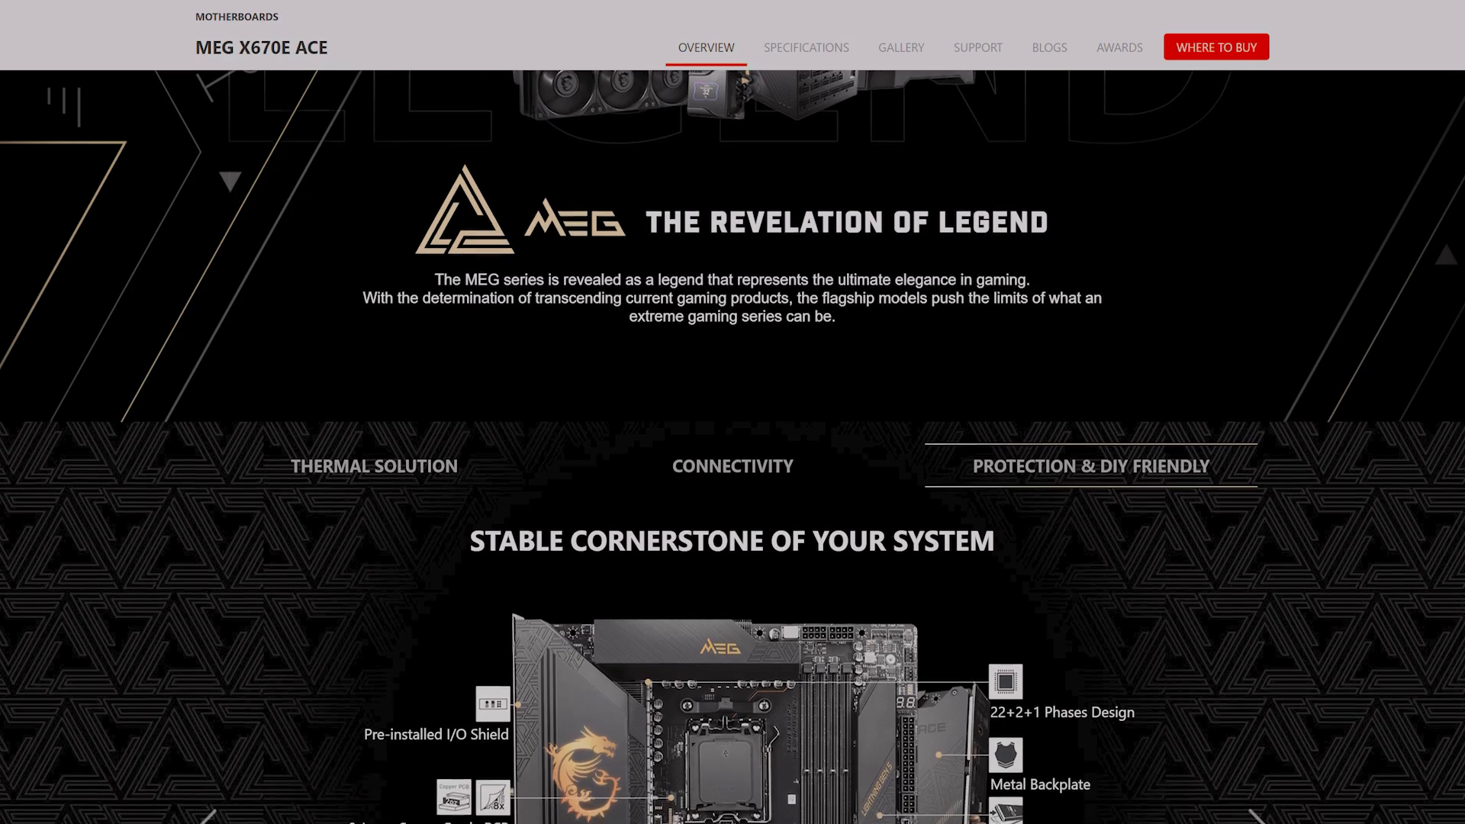
scroll("down", 3)
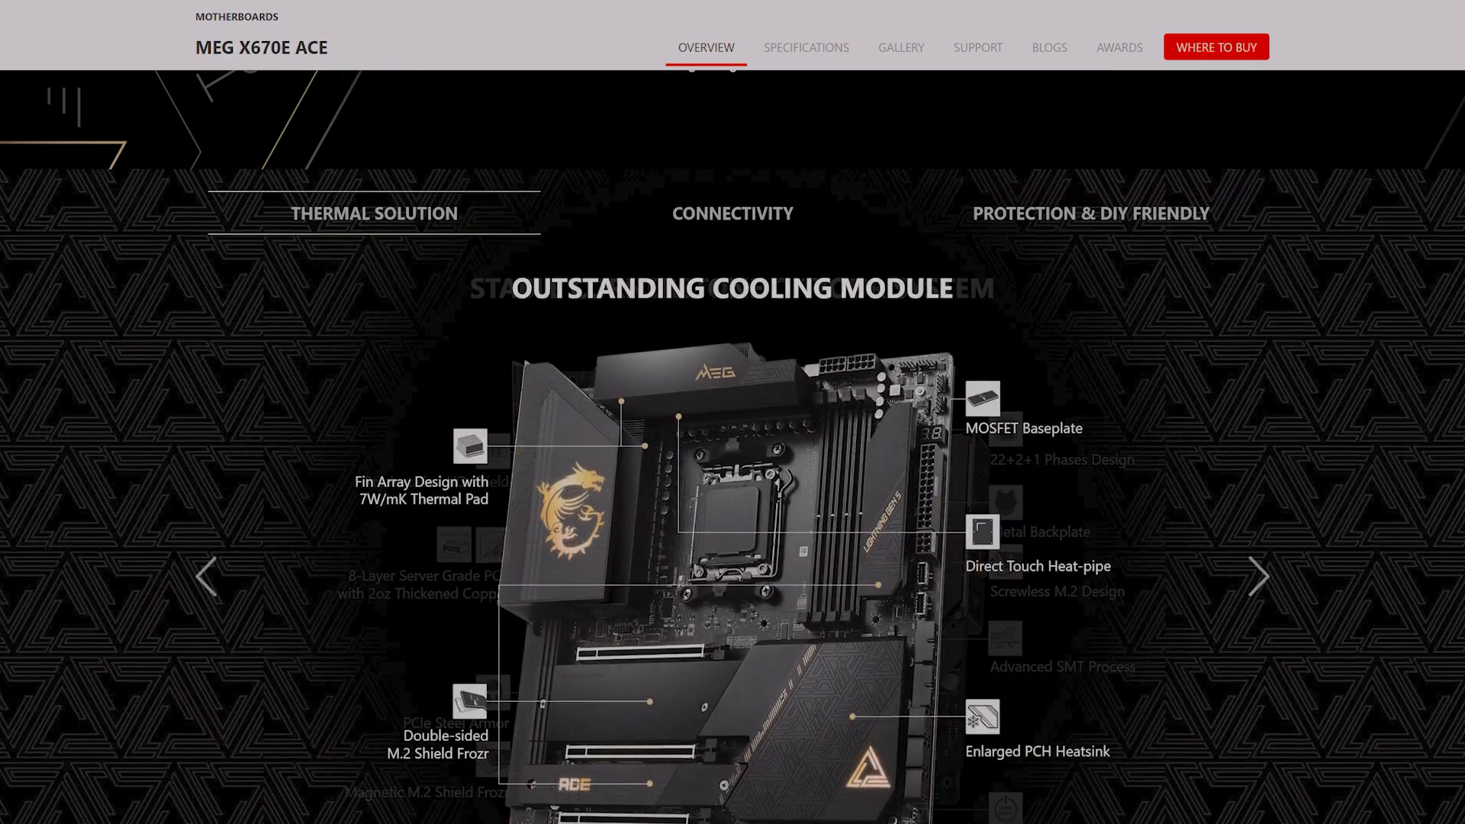
scroll("down", 3)
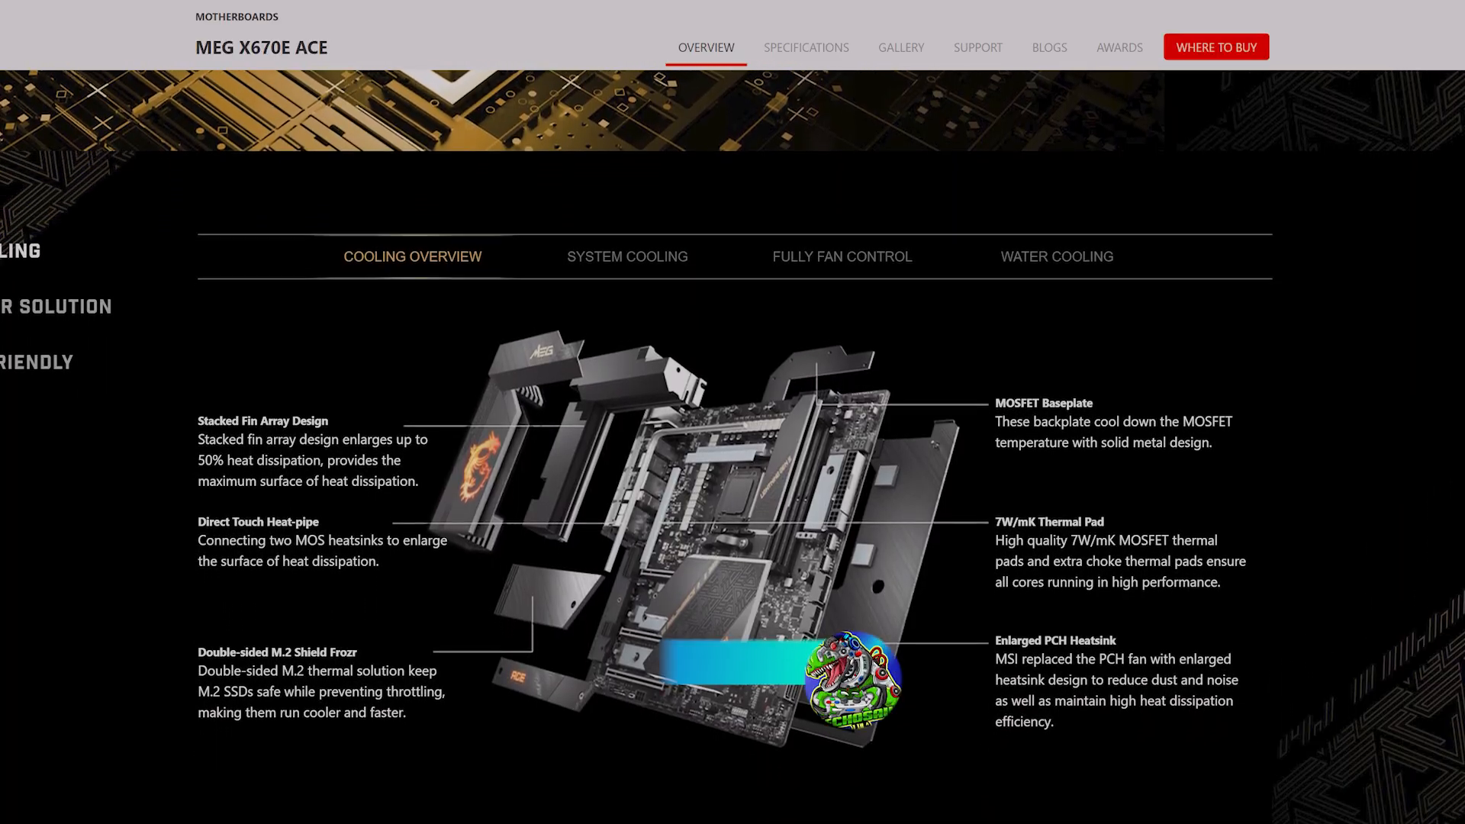
scroll("down", 3)
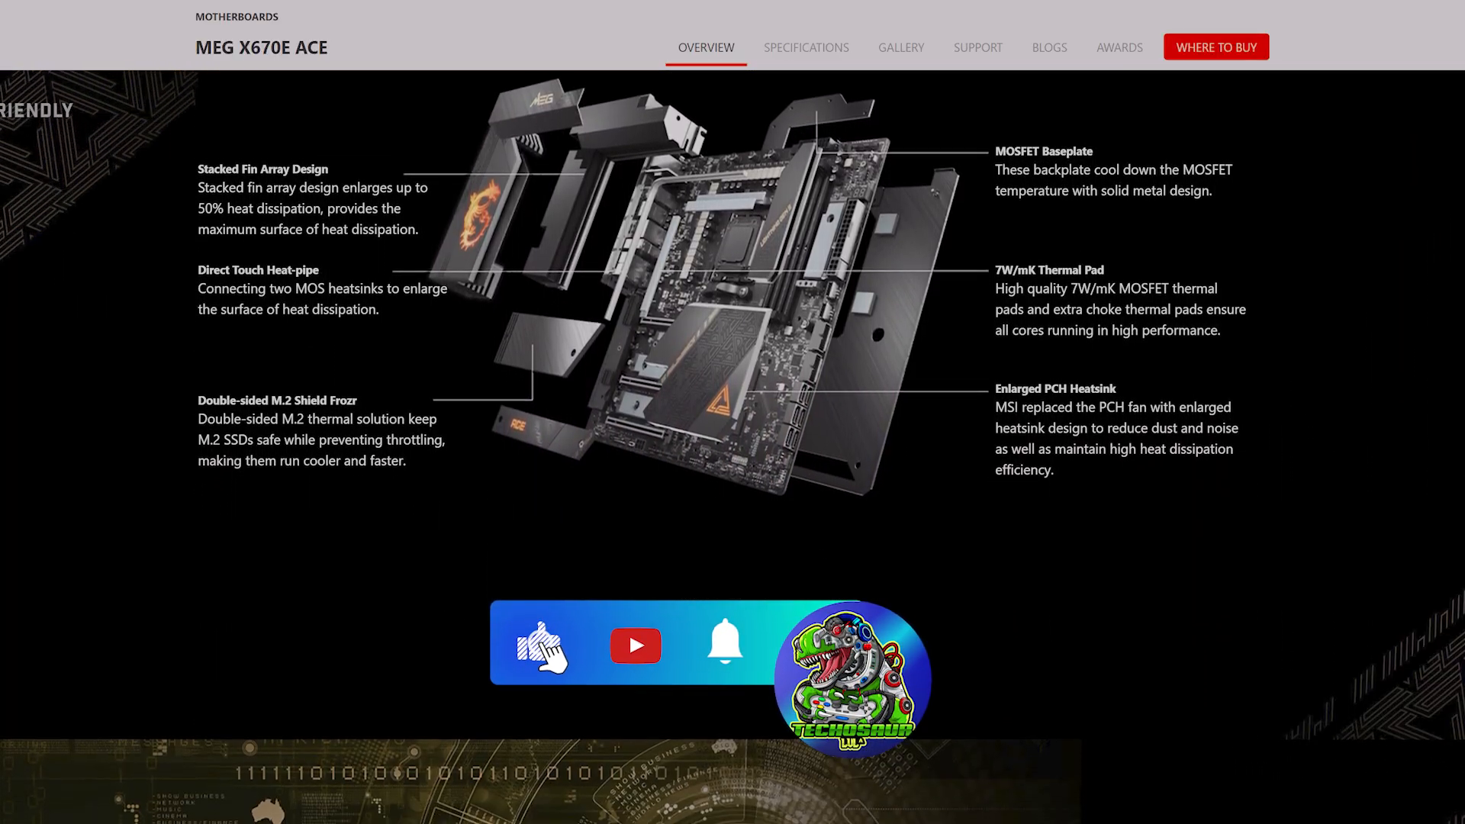
scroll("down", 3)
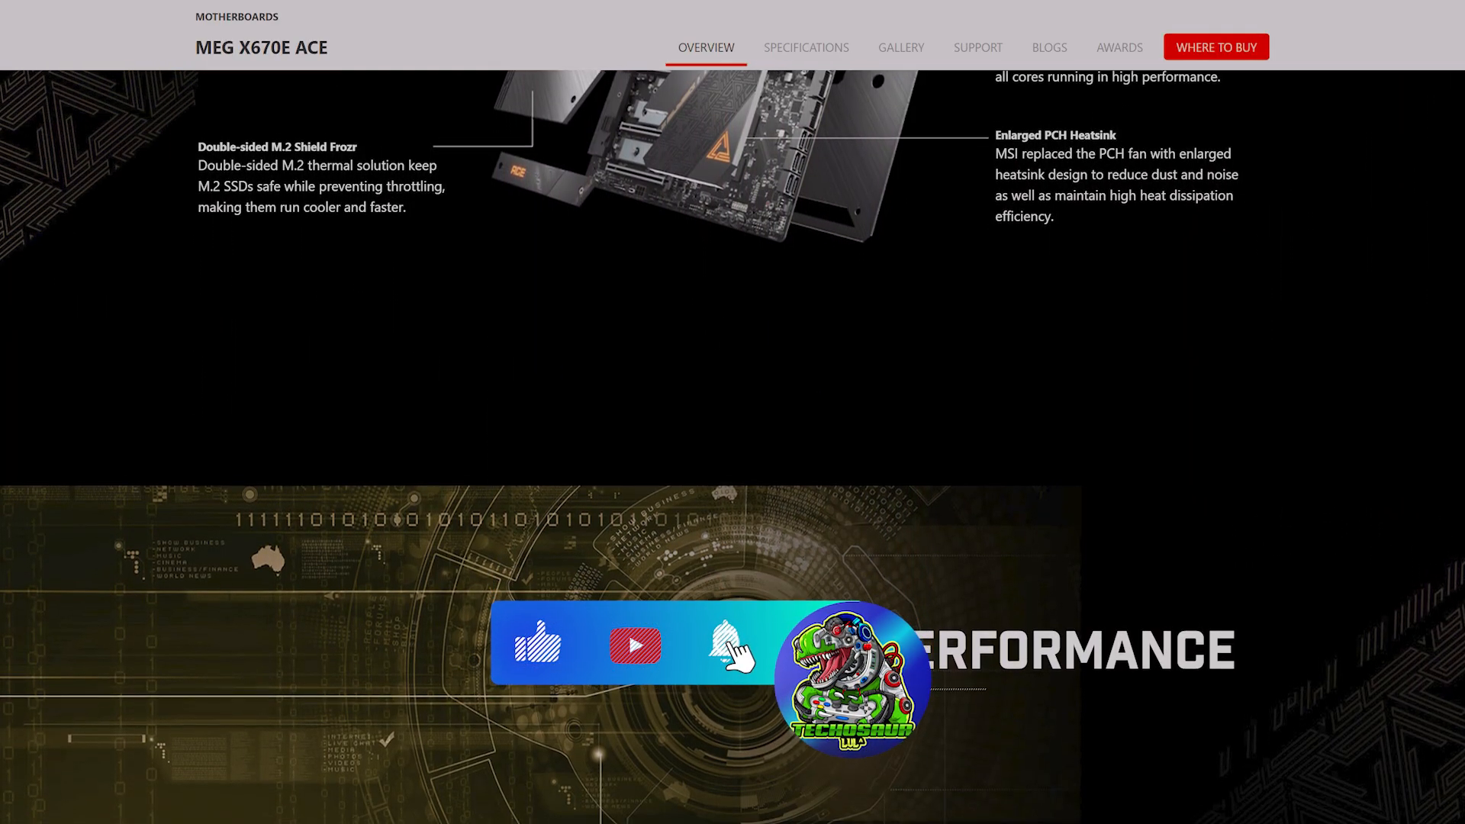